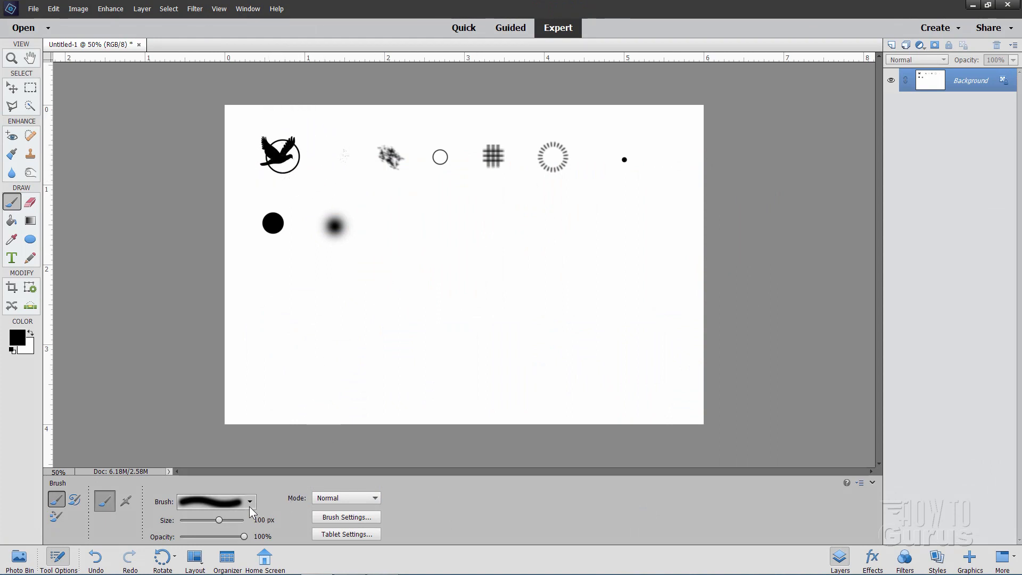
# - Delete the 75 px brush and another unwanted brush from Untitled Brushes, confirming the deletion
pyautogui.click(250, 503)
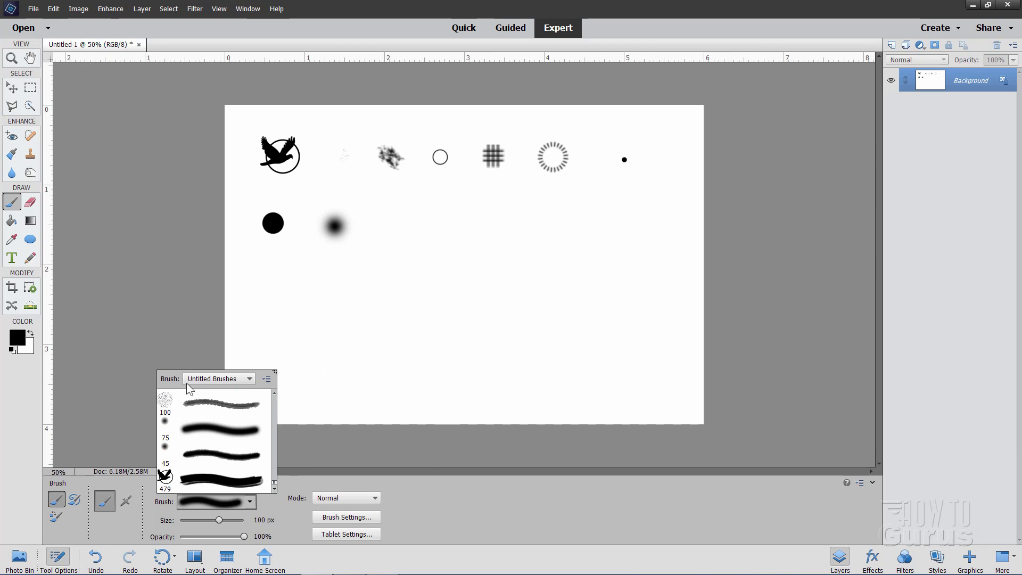
pyautogui.moveTo(224, 475)
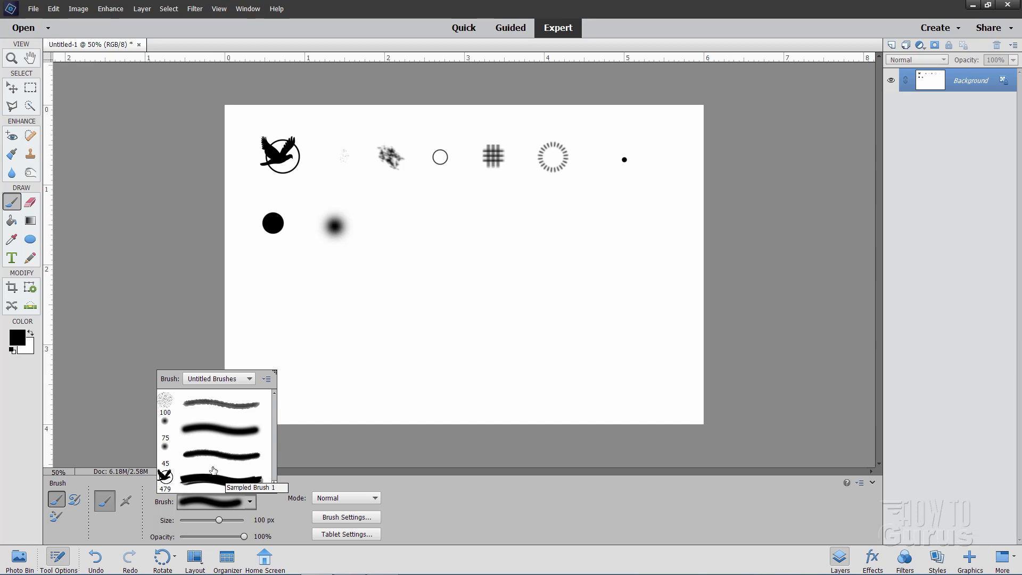
pyautogui.moveTo(227, 464)
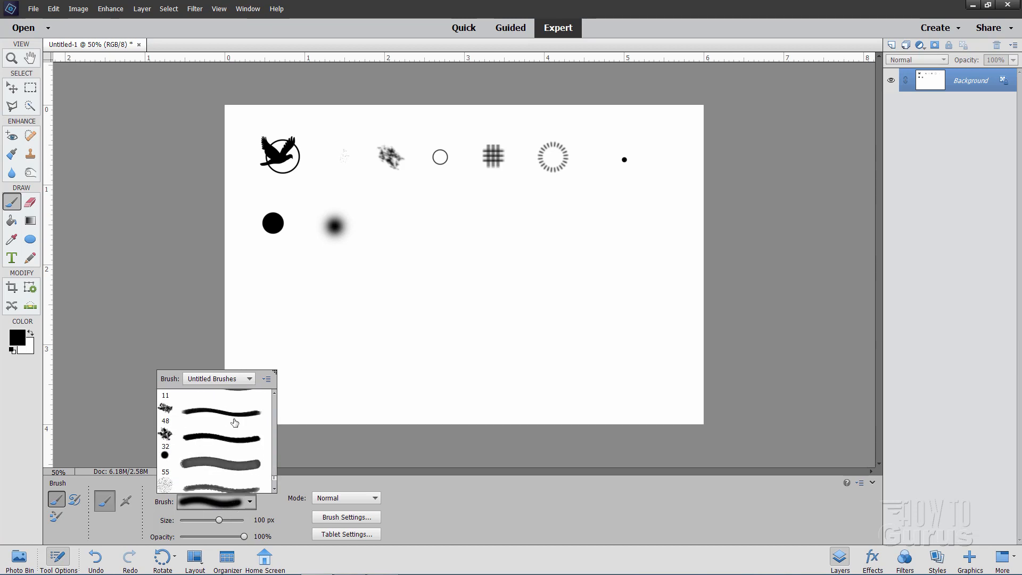
pyautogui.scroll(-3)
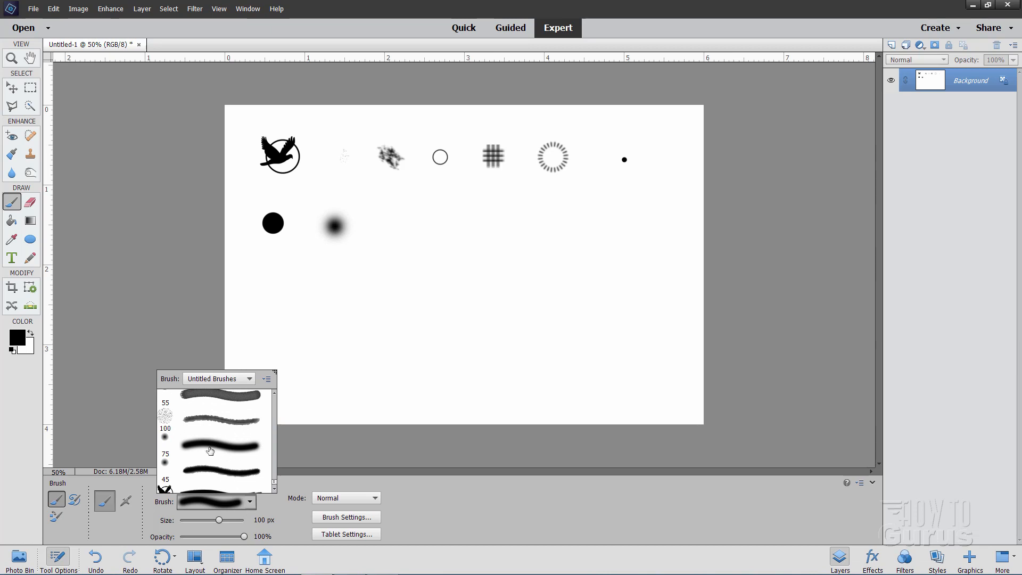
pyautogui.rightClick(215, 447)
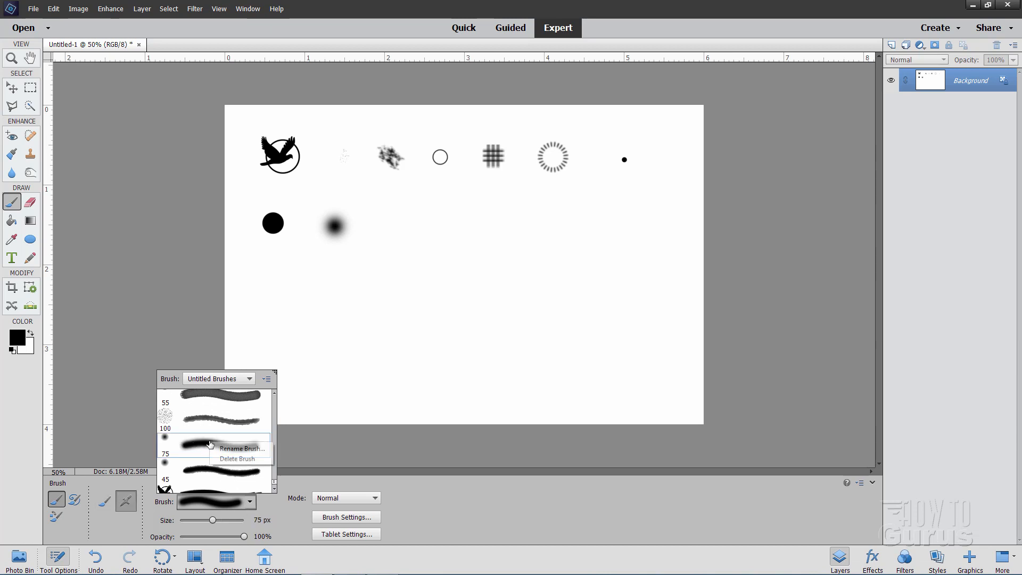
pyautogui.click(238, 458)
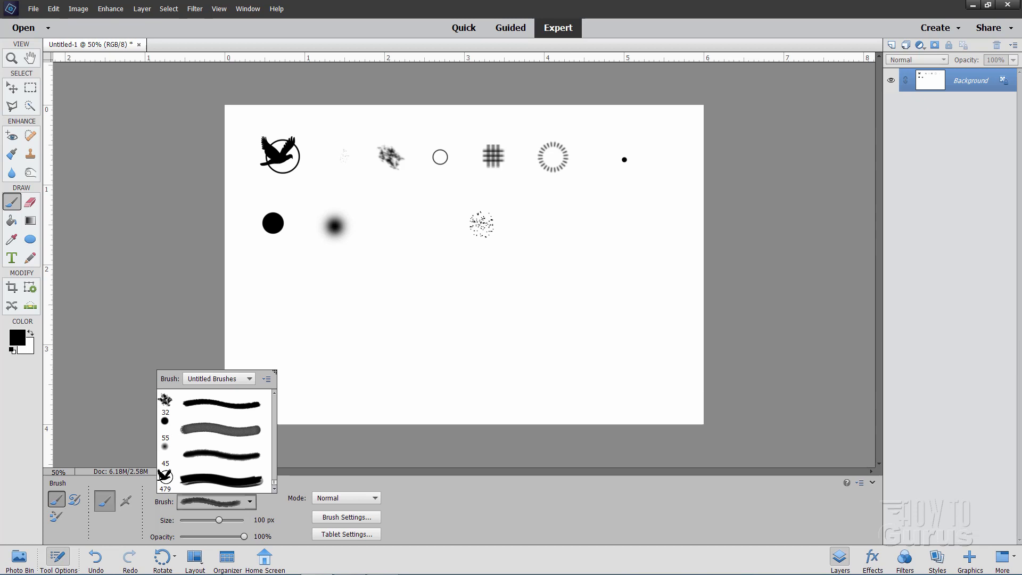
pyautogui.click(222, 428)
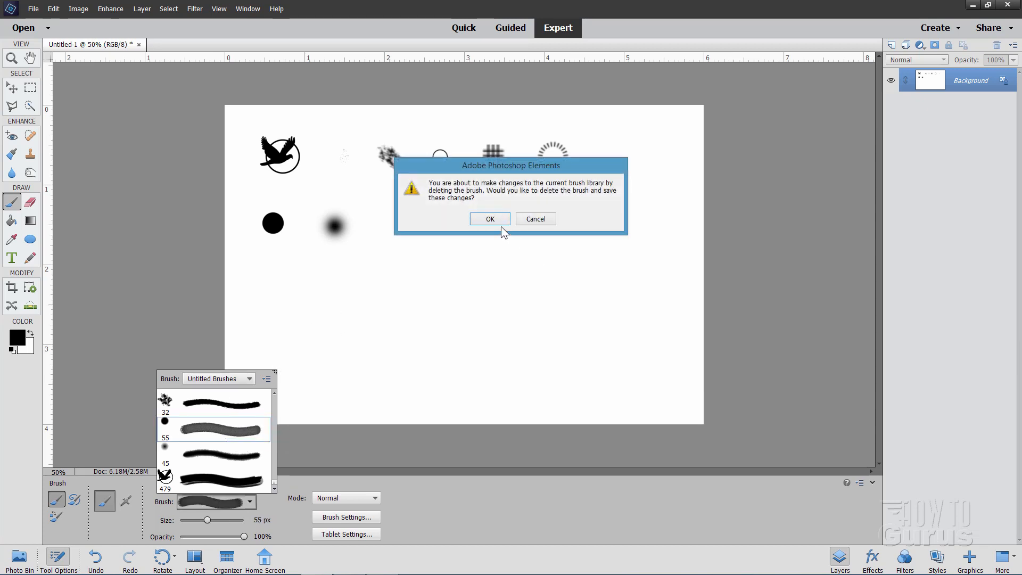
pyautogui.click(490, 218)
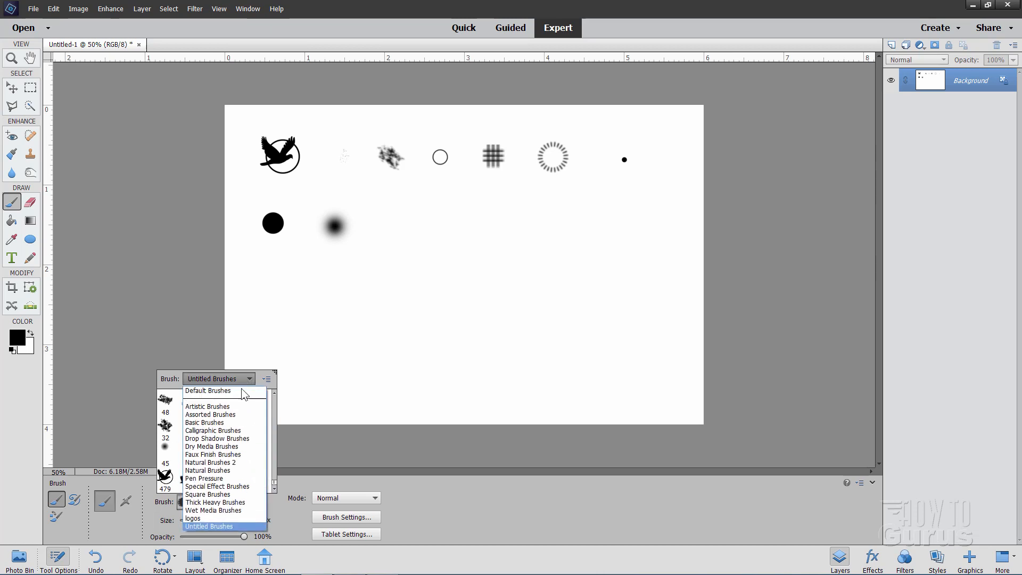
# - Switch to the logos set, saving the trimmed set over Untitled Brushes.abr
pyautogui.click(193, 518)
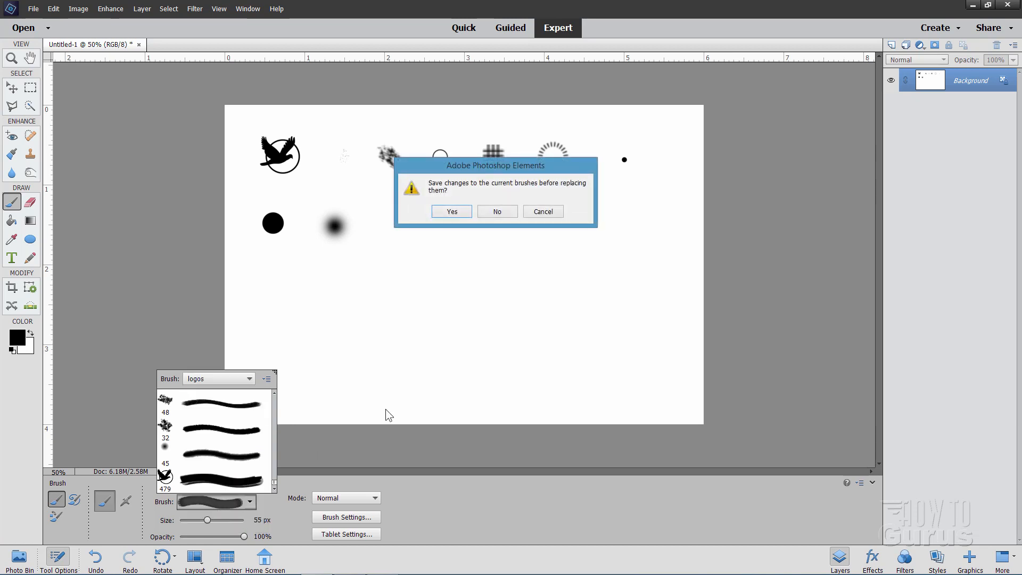
pyautogui.click(451, 212)
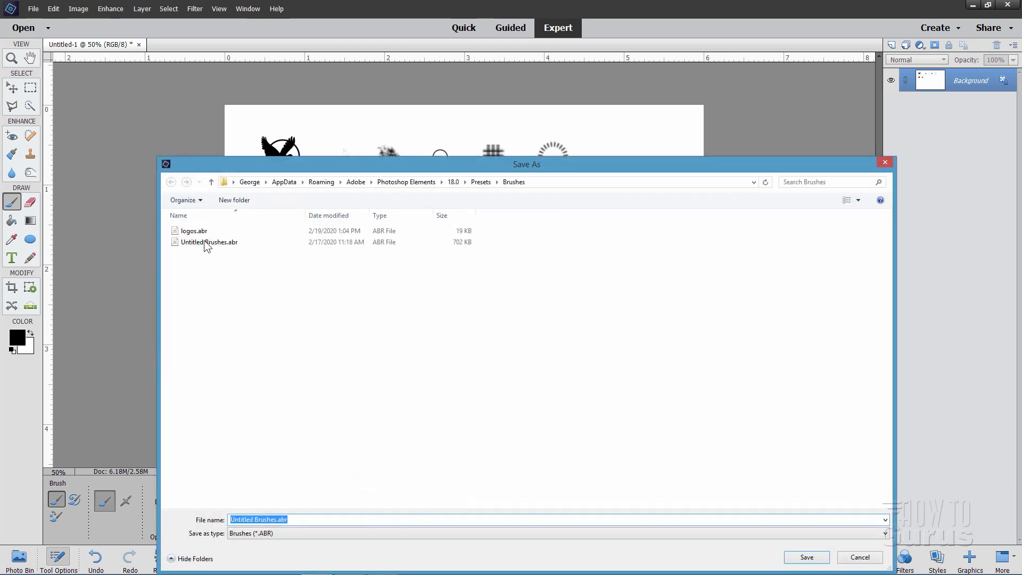
pyautogui.click(805, 558)
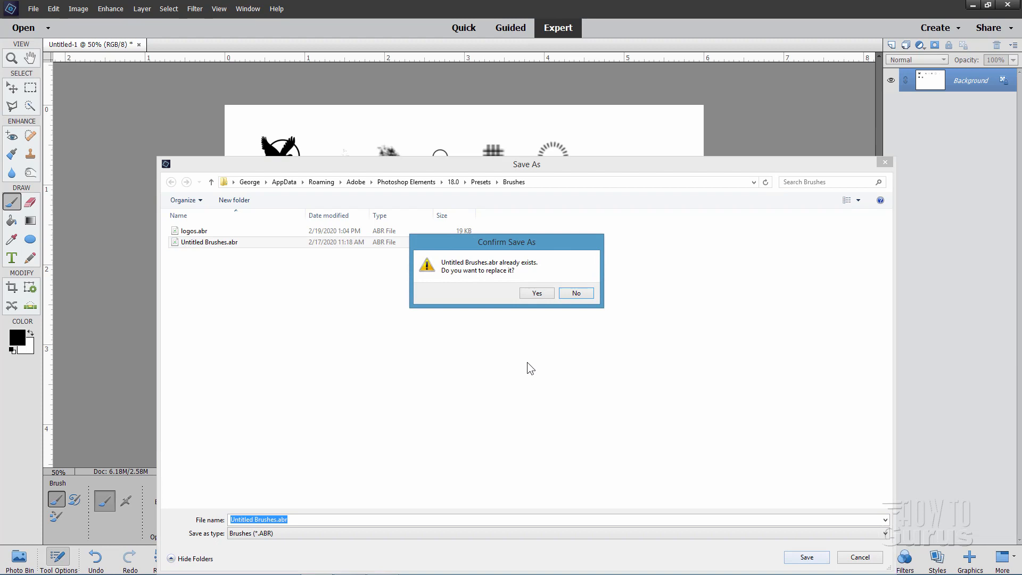
pyautogui.click(535, 292)
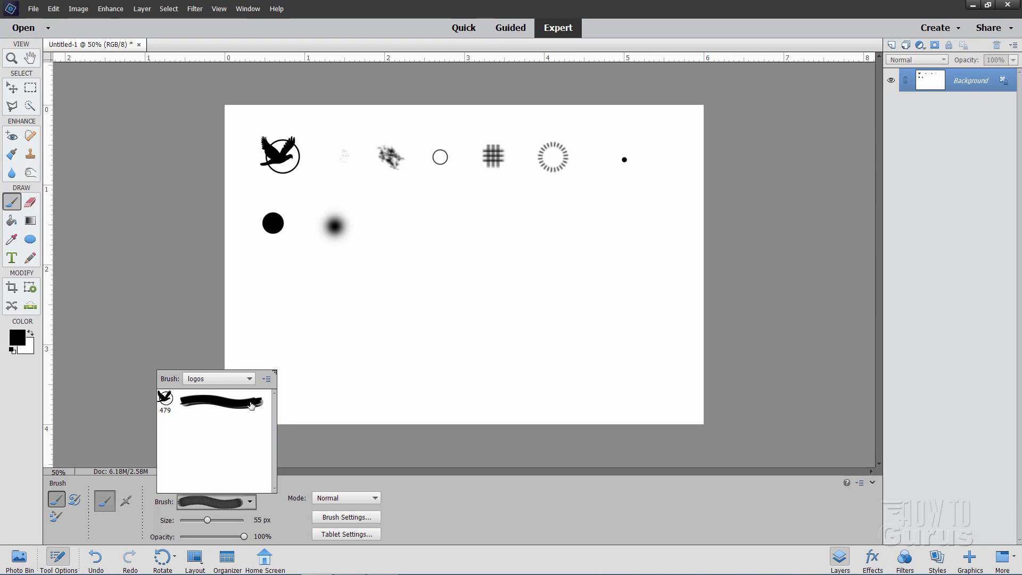
pyautogui.moveTo(227, 411)
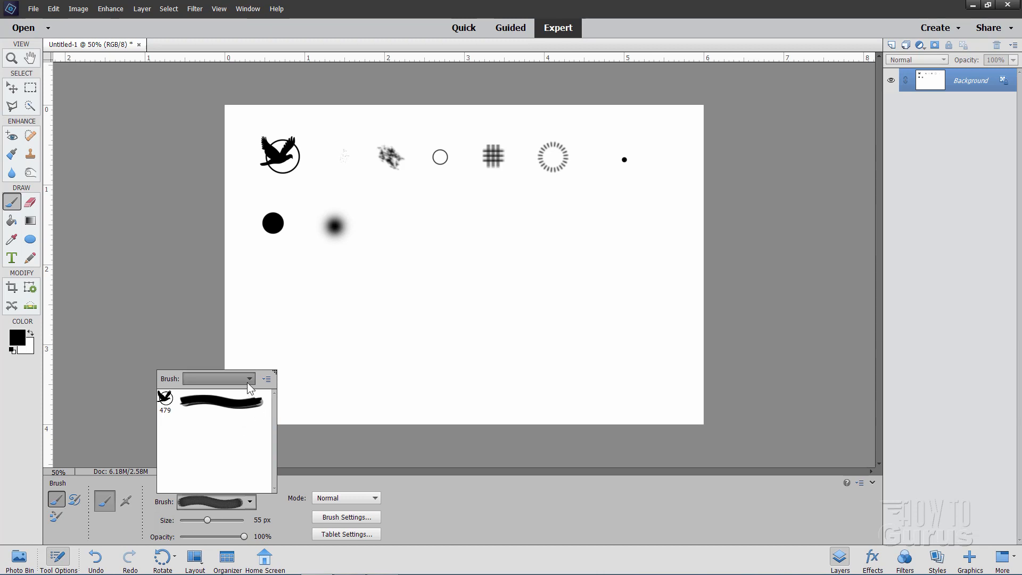
# - Reopen Untitled Brushes for the 5 px hard round brush, then show the logos set again
pyautogui.click(249, 379)
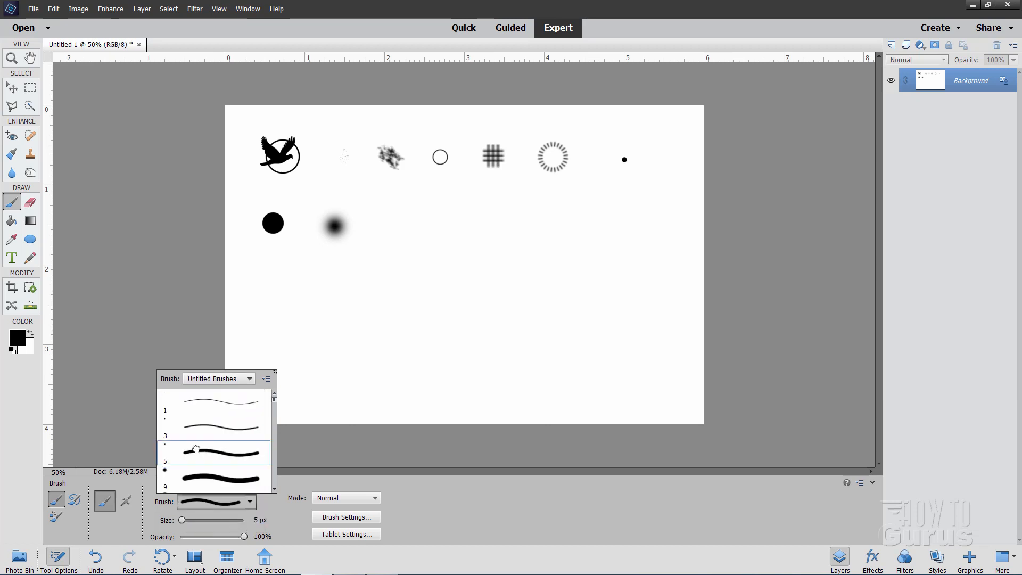
pyautogui.rightClick(195, 452)
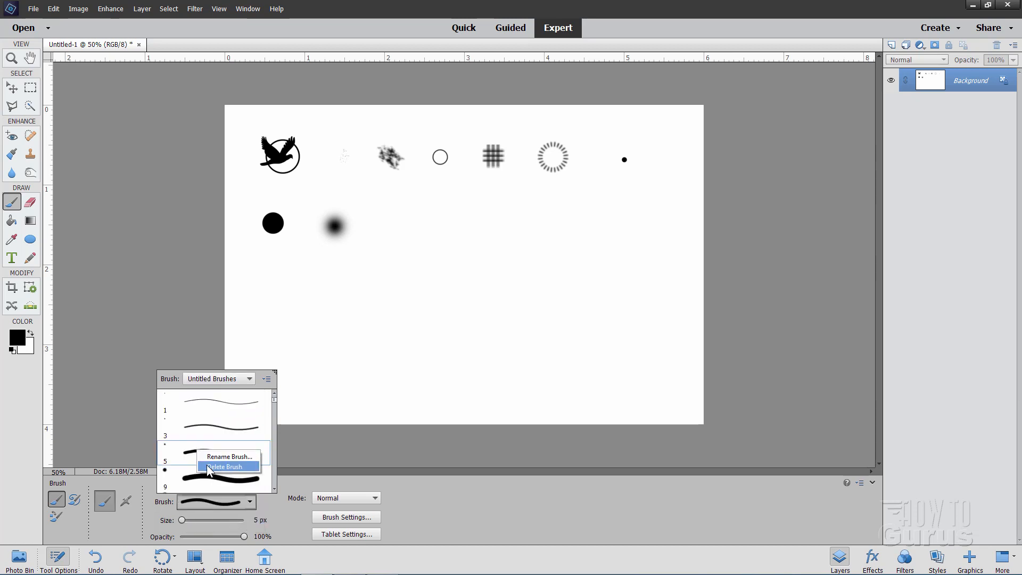
pyautogui.moveTo(202, 384)
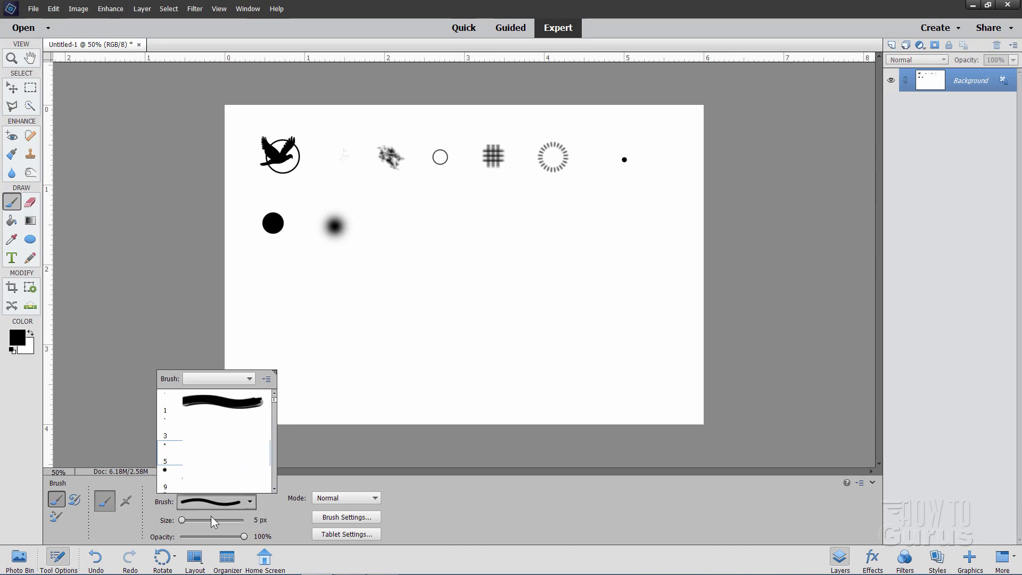
pyautogui.click(249, 378)
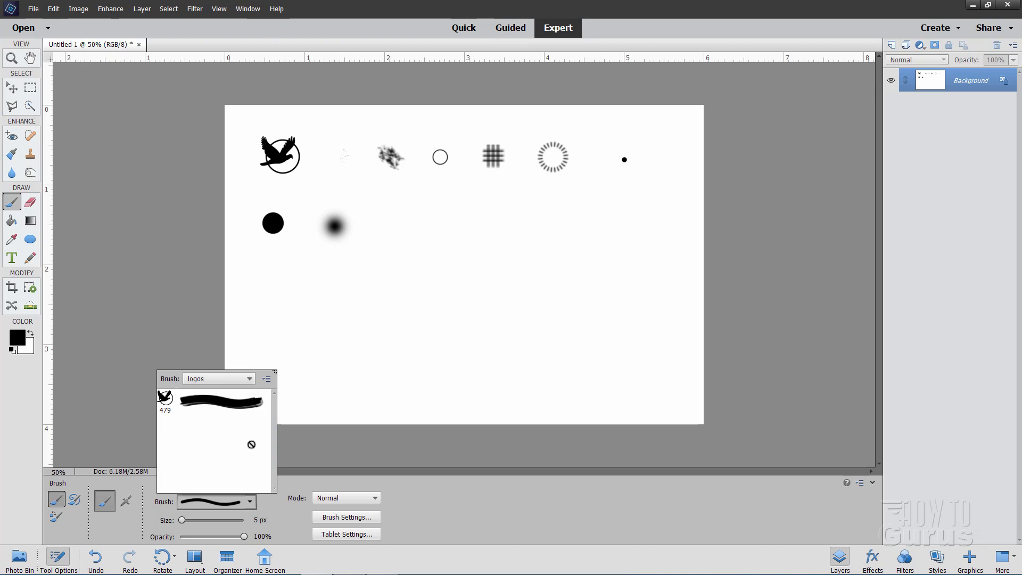
# - Browse Artistic and Assorted Brushes for the 59 px round brush, then return to logos
pyautogui.click(249, 379)
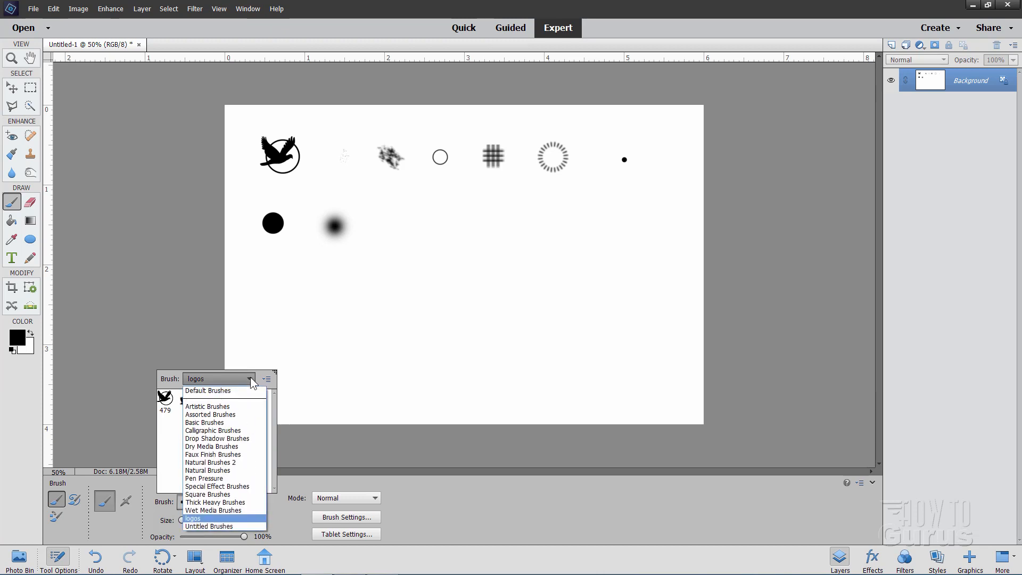
pyautogui.click(208, 406)
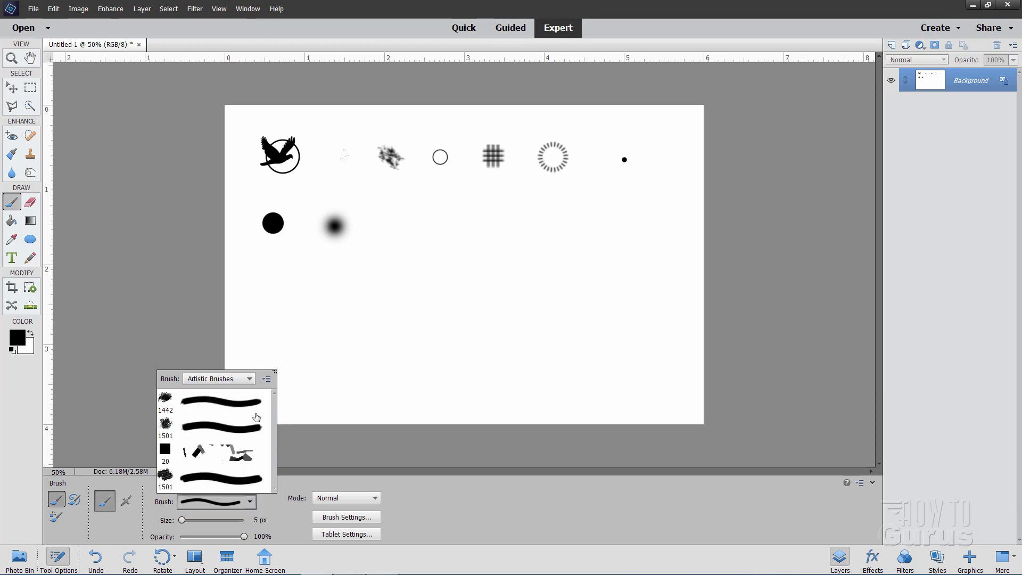
pyautogui.click(219, 378)
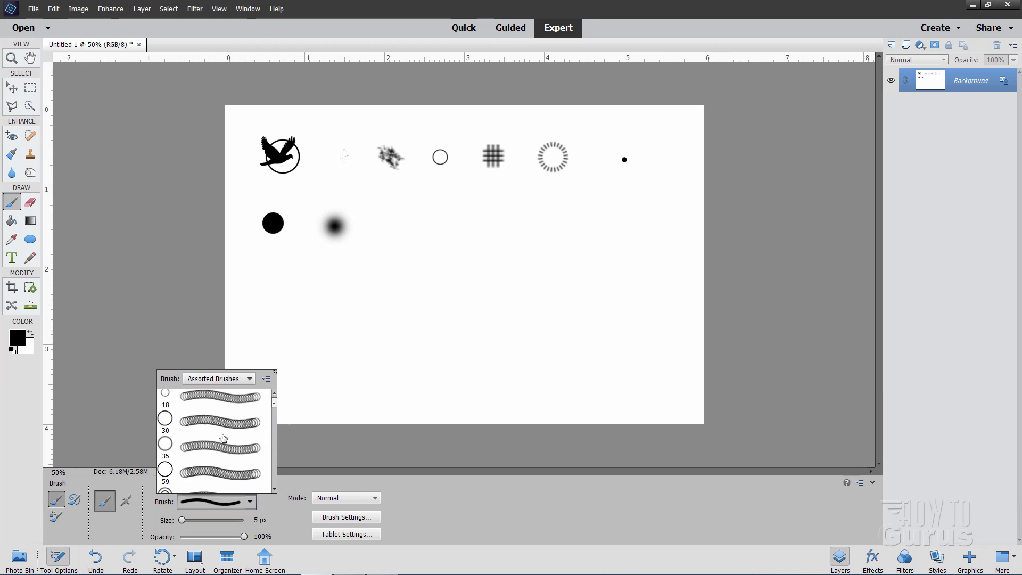
pyautogui.scroll(-3)
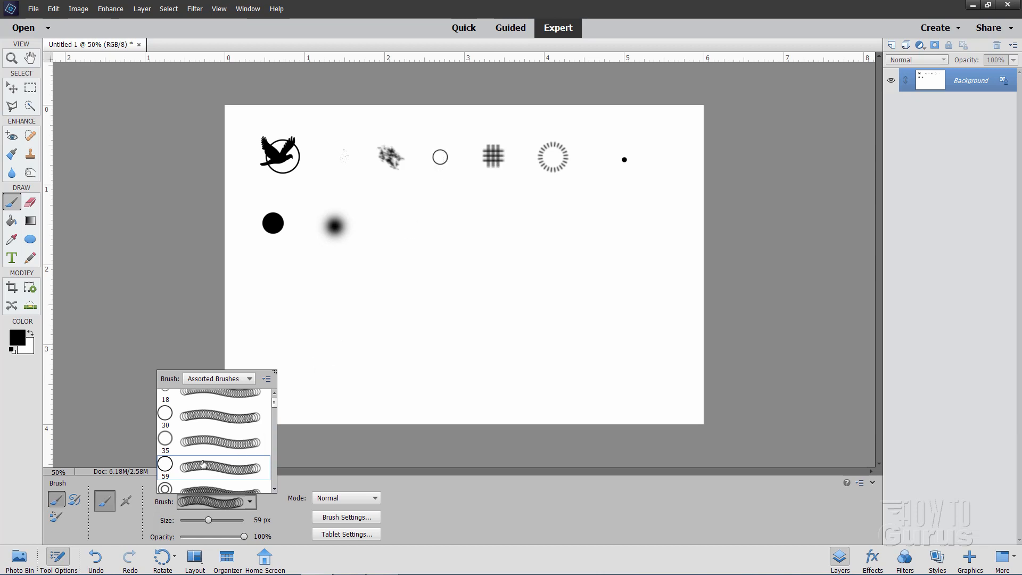
pyautogui.moveTo(276, 451)
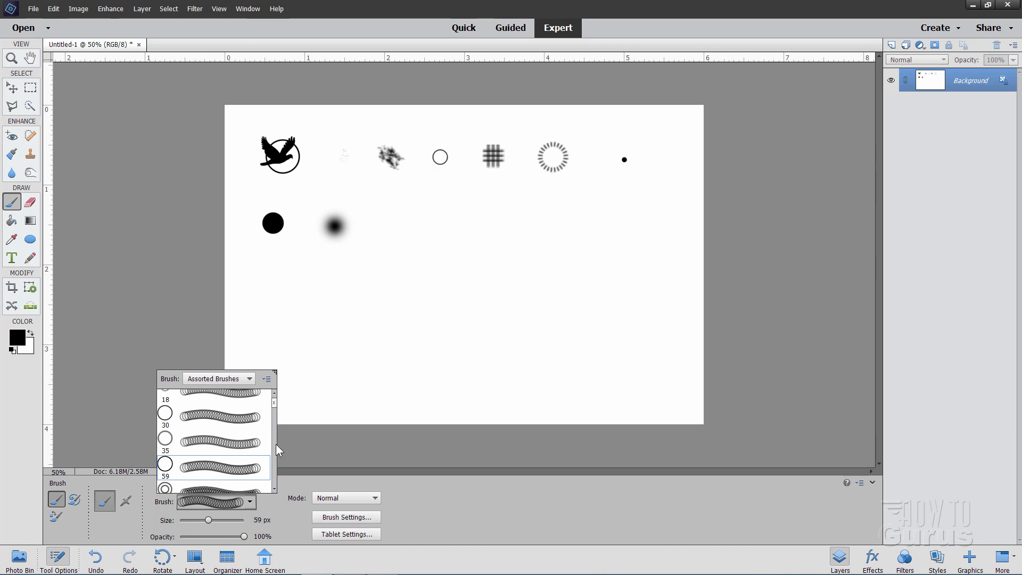
pyautogui.moveTo(284, 539)
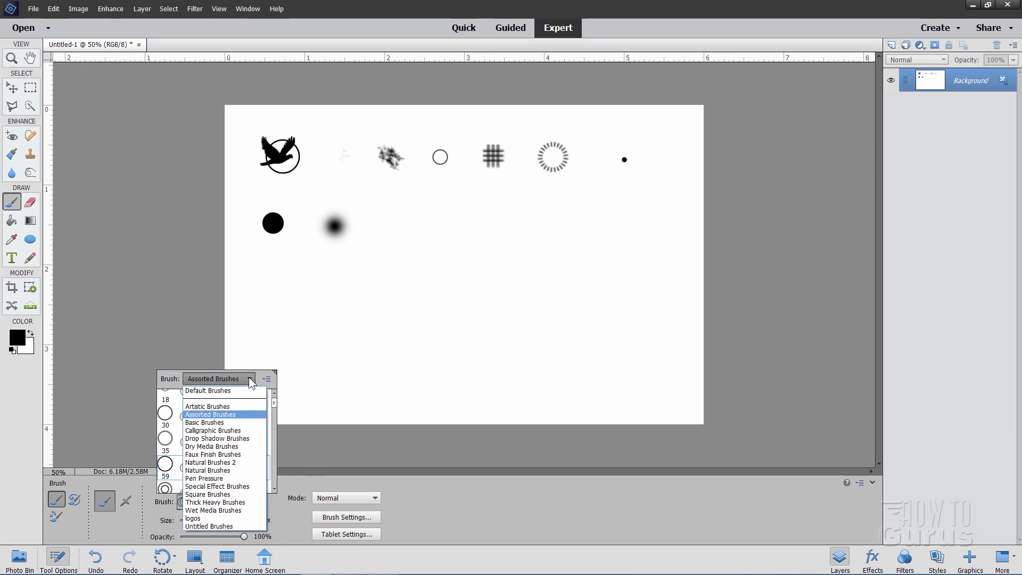
pyautogui.click(192, 518)
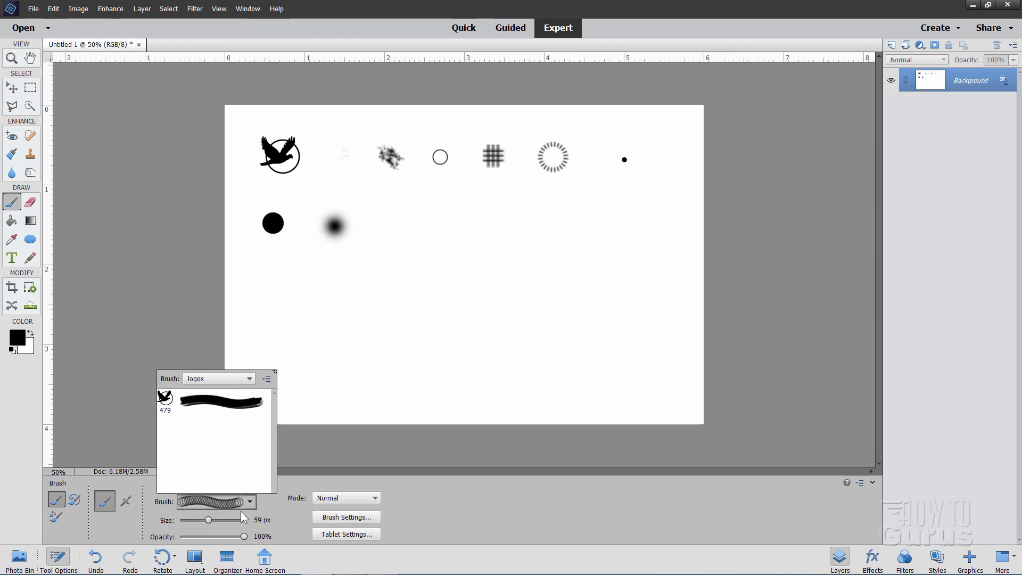
pyautogui.moveTo(230, 508)
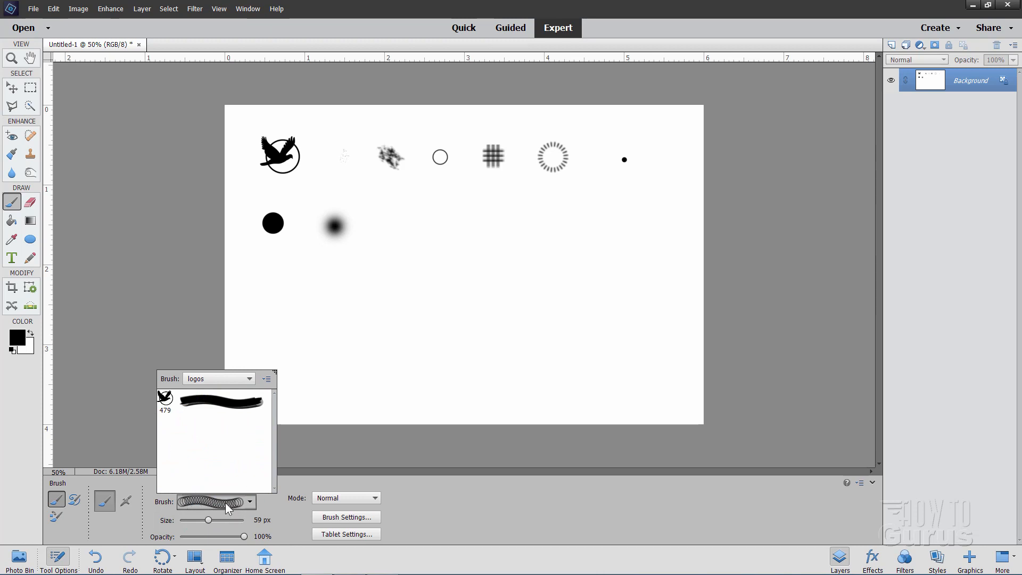
pyautogui.moveTo(267, 388)
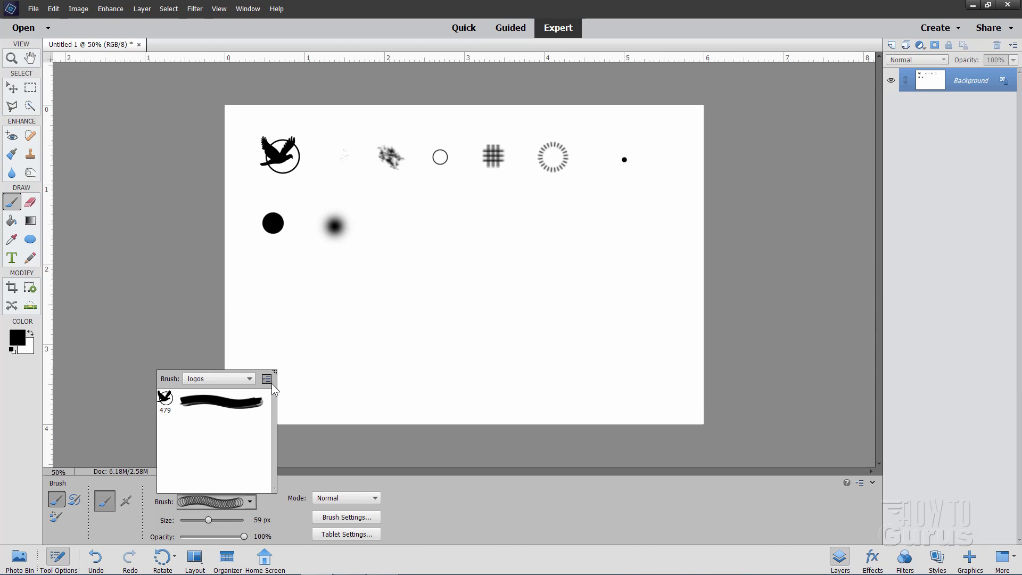
# - Save the 59 px round brush into the logos set as the circle preset
pyautogui.click(265, 378)
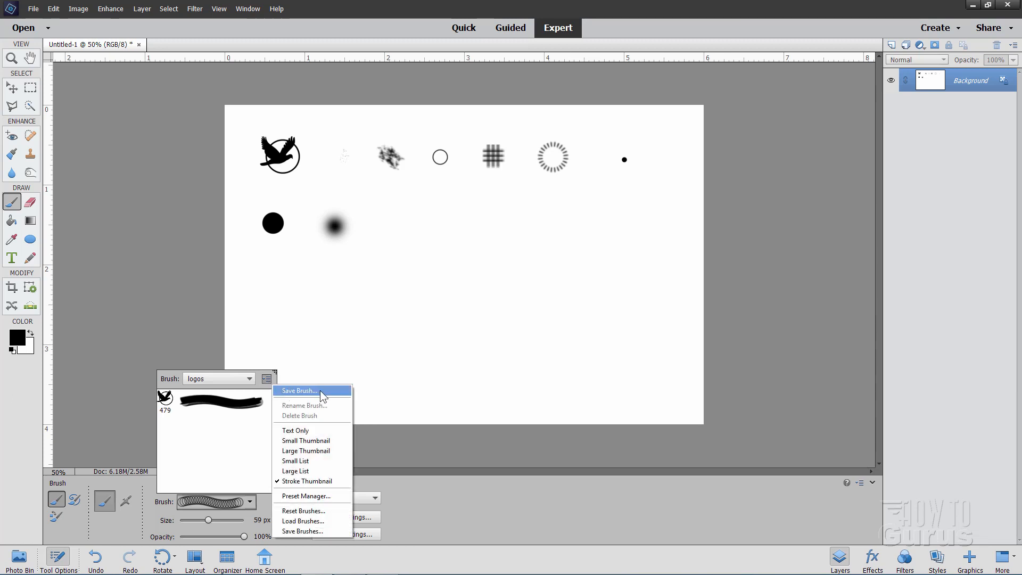
pyautogui.click(298, 391)
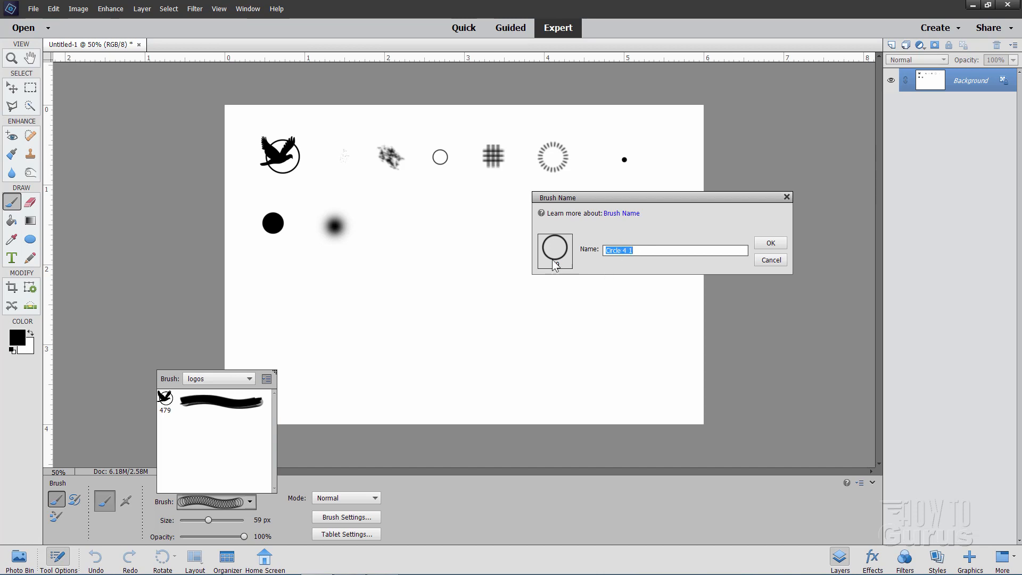
pyautogui.click(770, 243)
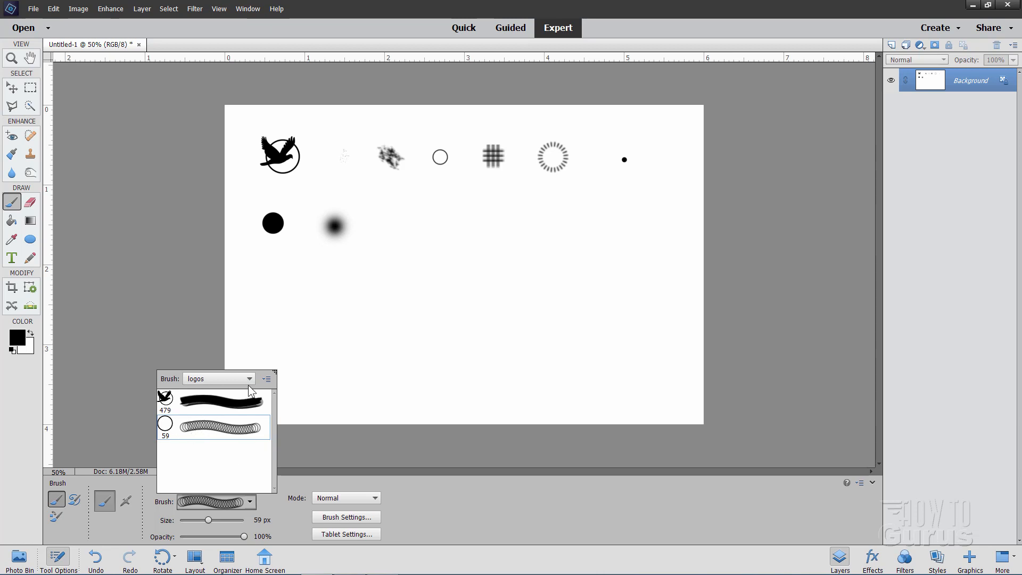
pyautogui.click(249, 379)
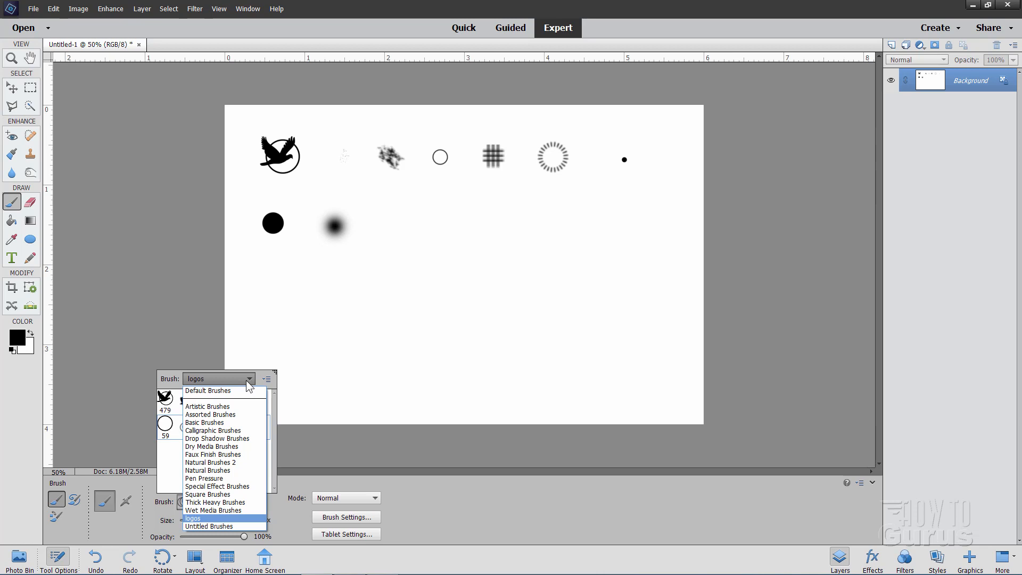
# - Load Special Effect Brushes, pick the 205 px flower brush and stamp flowers
pyautogui.click(209, 414)
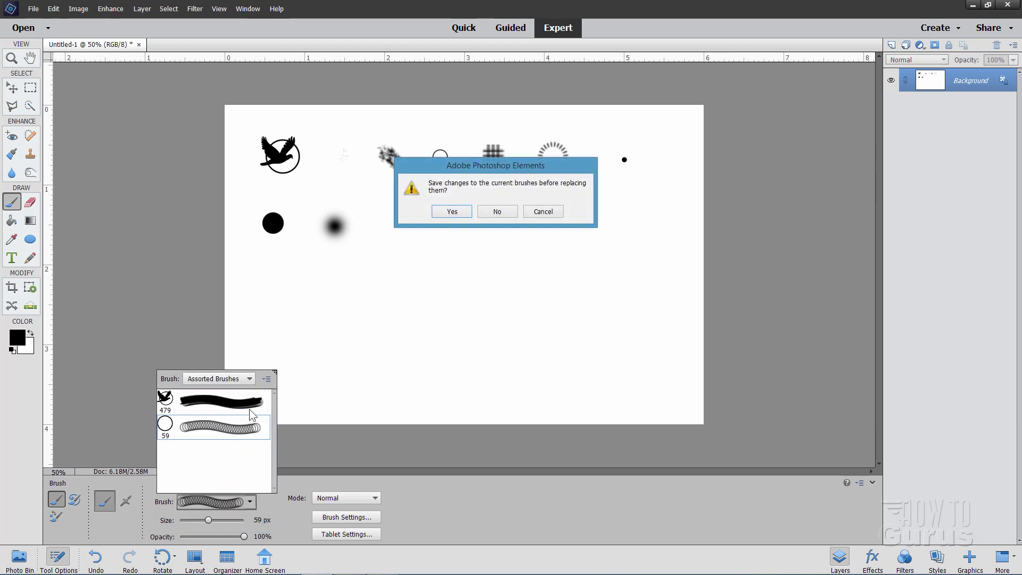
pyautogui.click(451, 211)
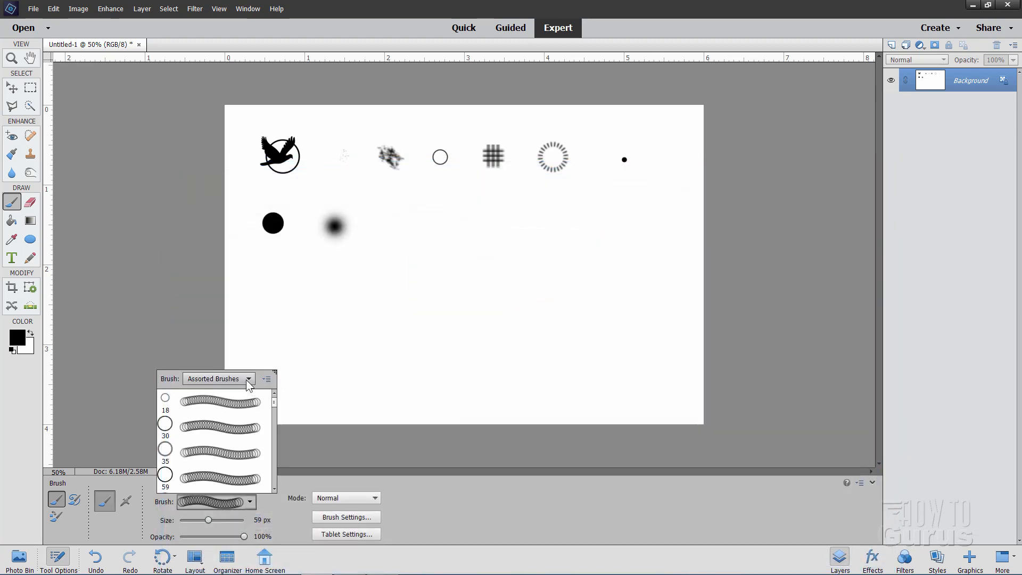
pyautogui.click(247, 378)
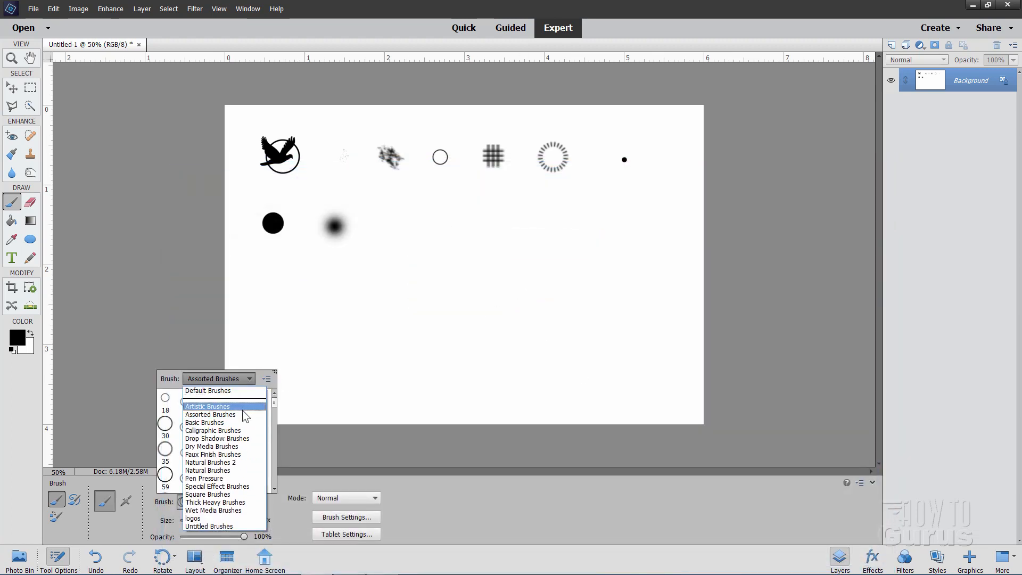
pyautogui.click(210, 414)
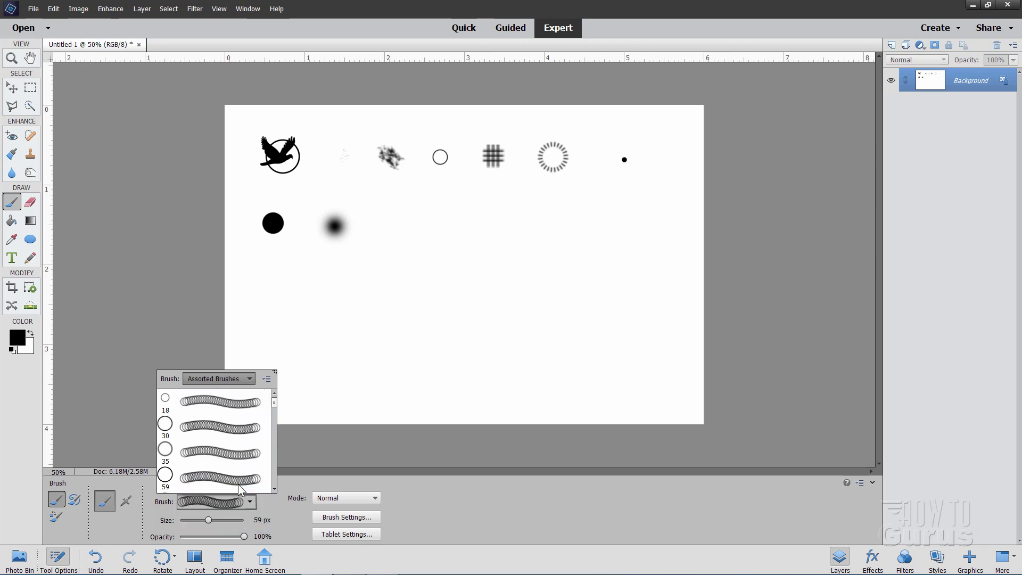
pyautogui.click(218, 378)
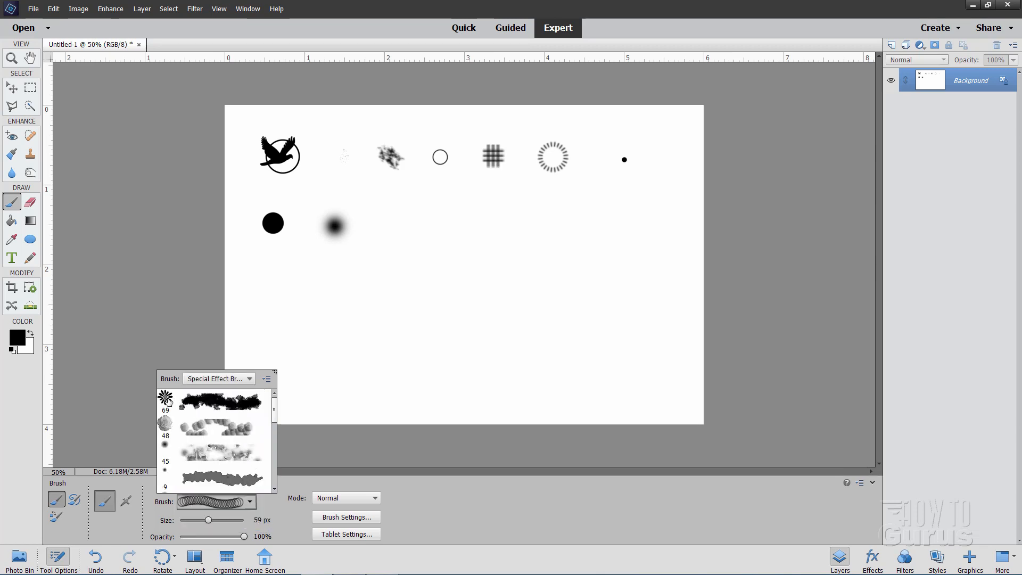
pyautogui.click(219, 402)
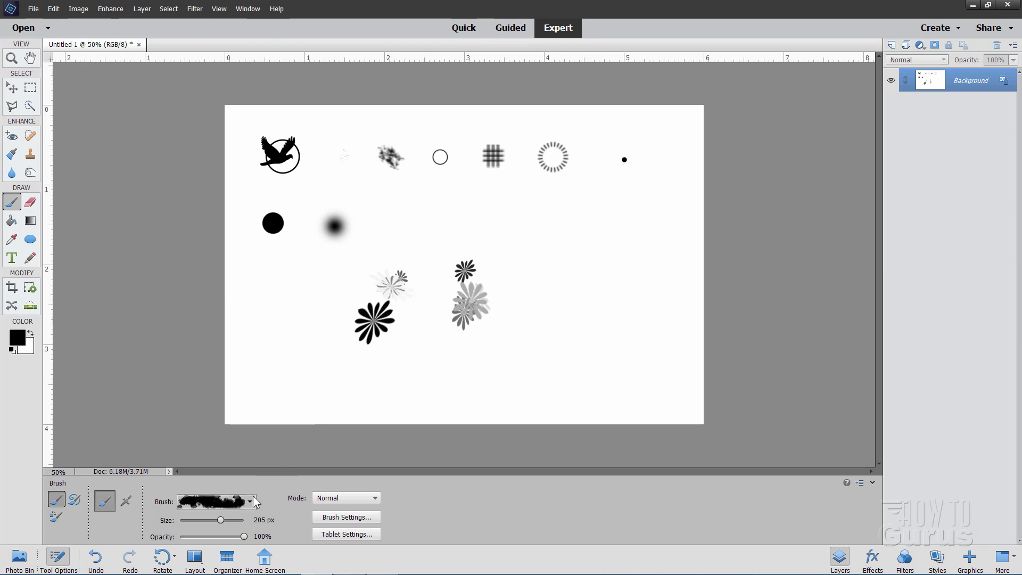
pyautogui.click(249, 502)
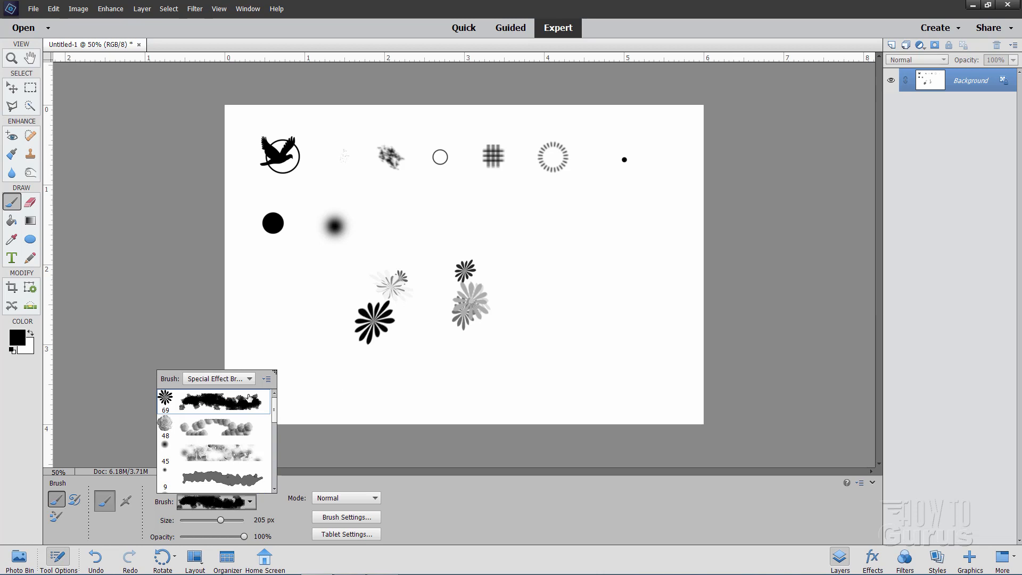
# - Add the 205 px flower brush to the logos set as its third preset
pyautogui.click(249, 378)
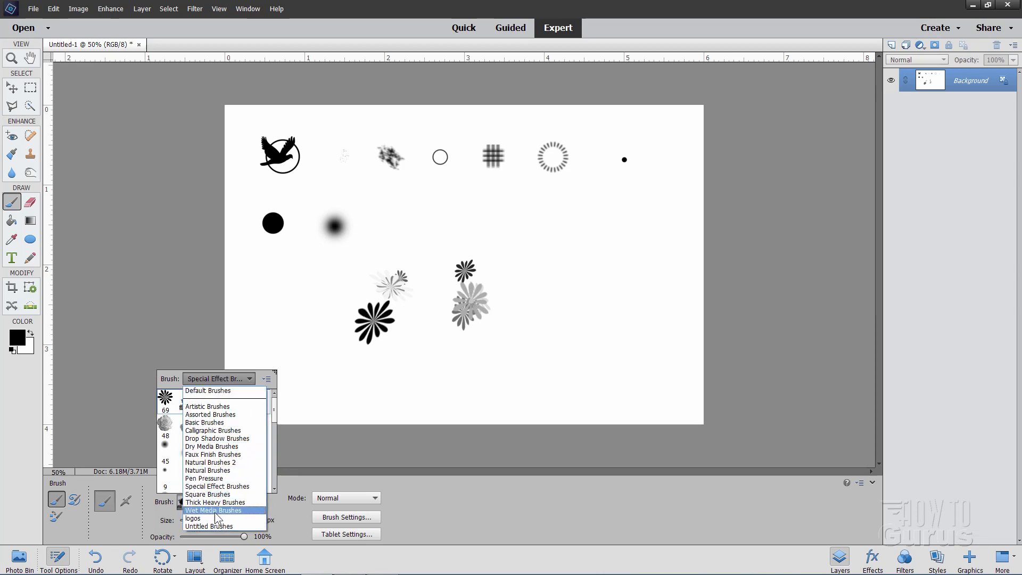
pyautogui.click(193, 517)
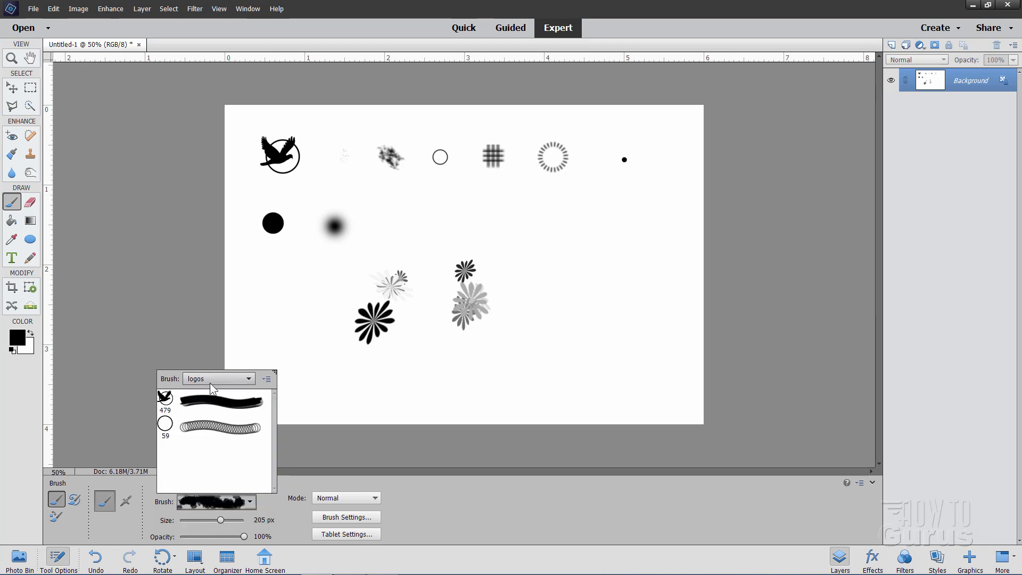
pyautogui.click(266, 379)
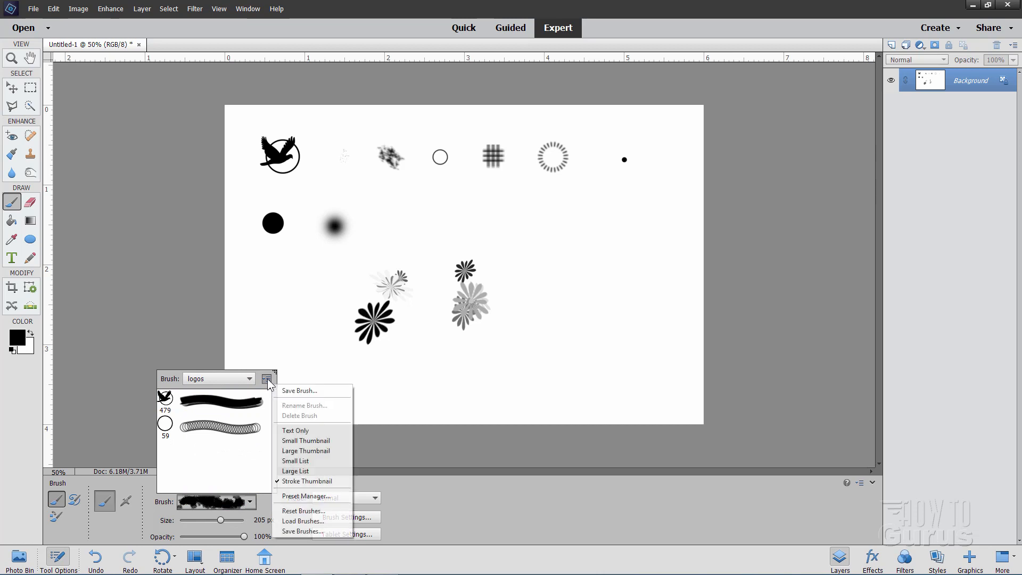
pyautogui.click(299, 390)
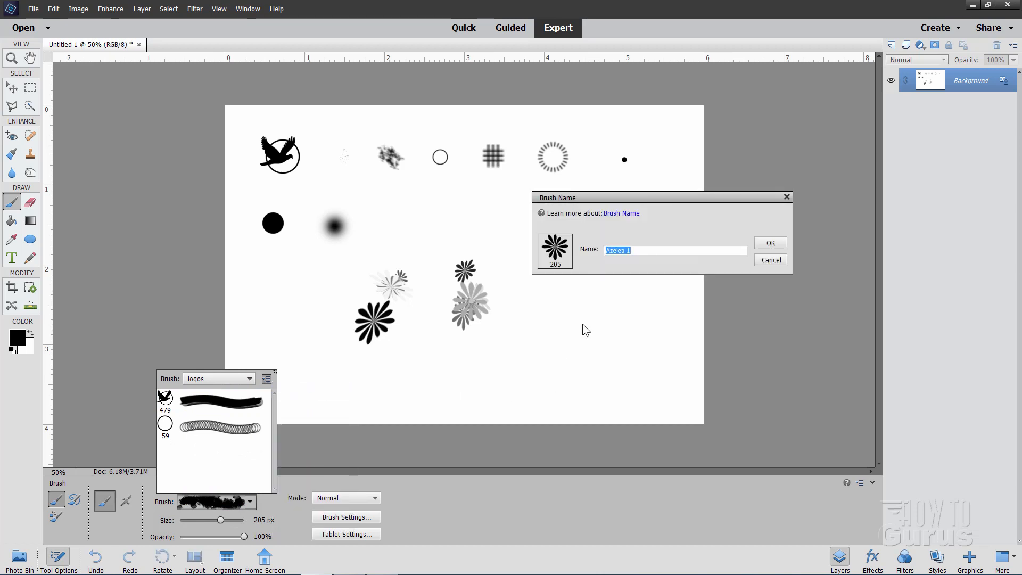
pyautogui.click(770, 242)
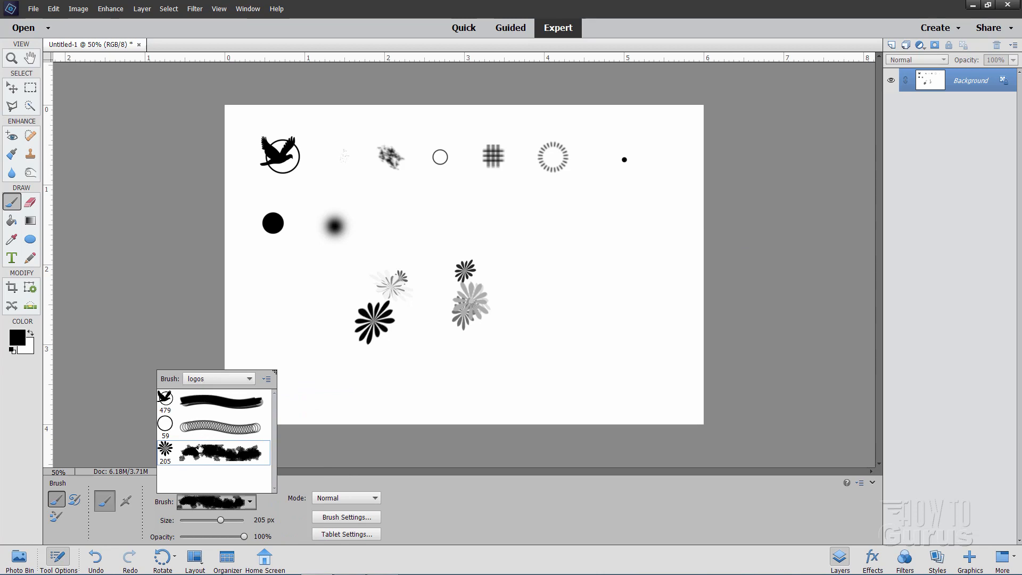
# - Save the logos brush set over the existing logos.abr file
pyautogui.click(265, 378)
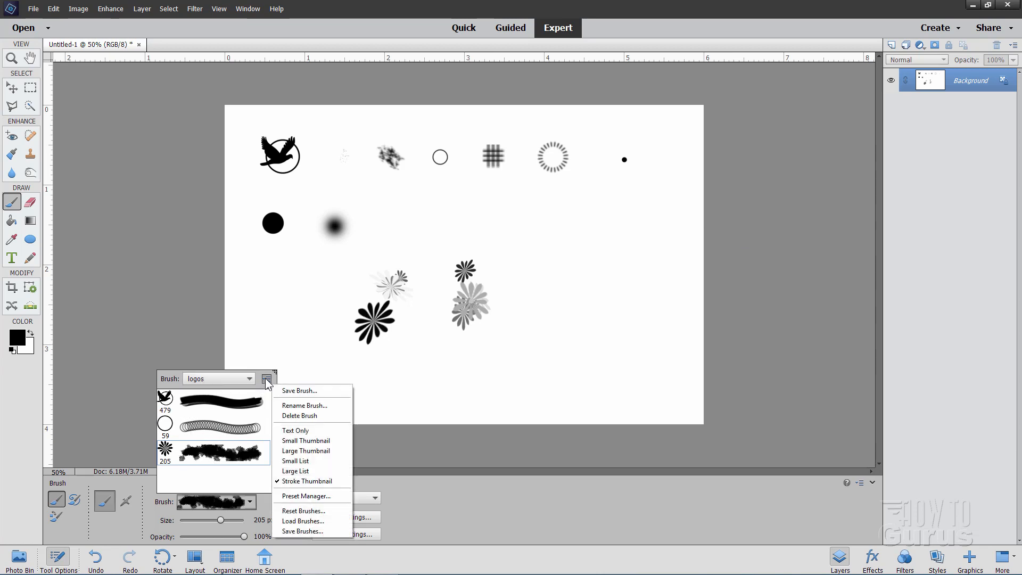
pyautogui.moveTo(307, 531)
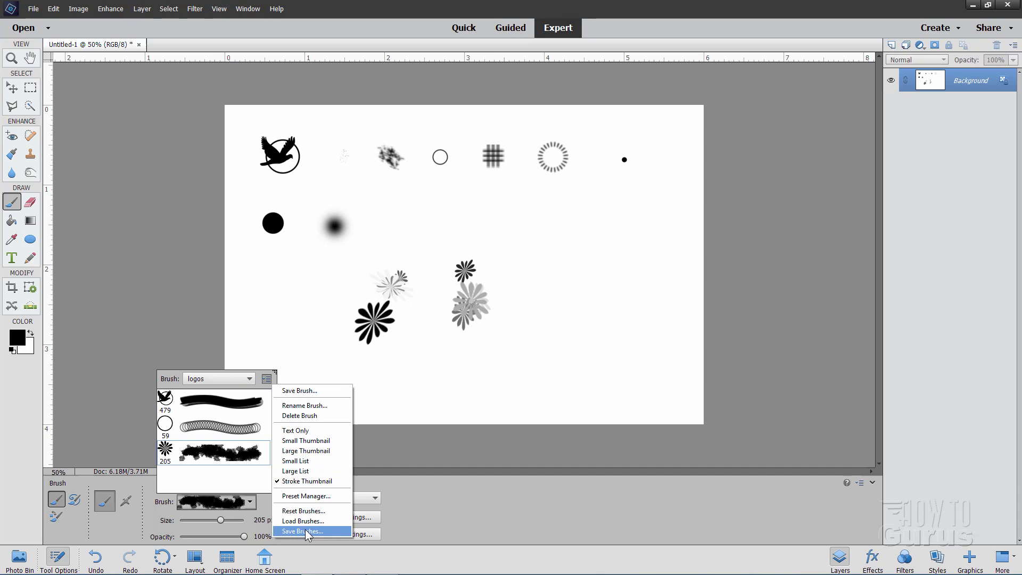
pyautogui.click(304, 531)
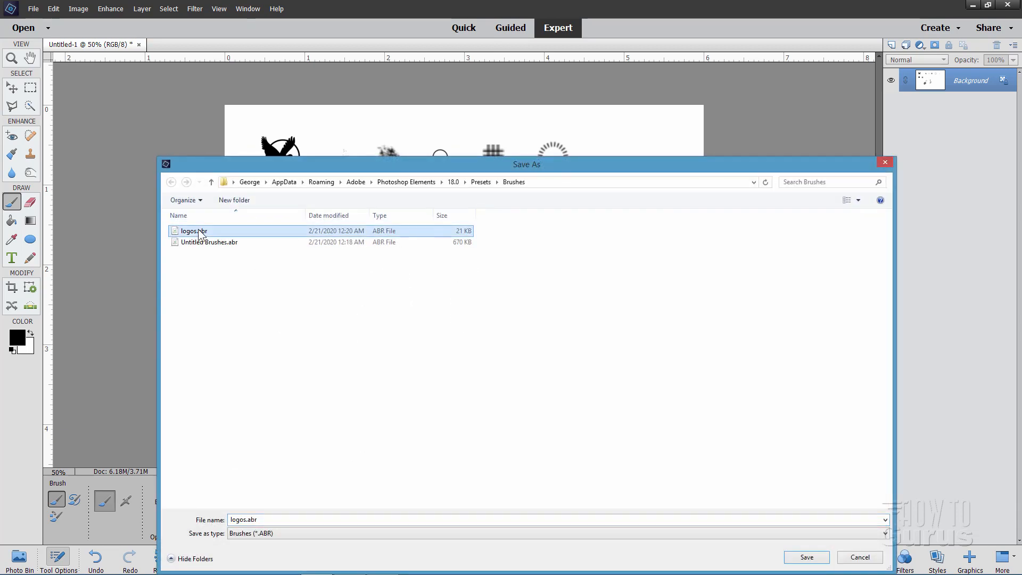
pyautogui.click(806, 557)
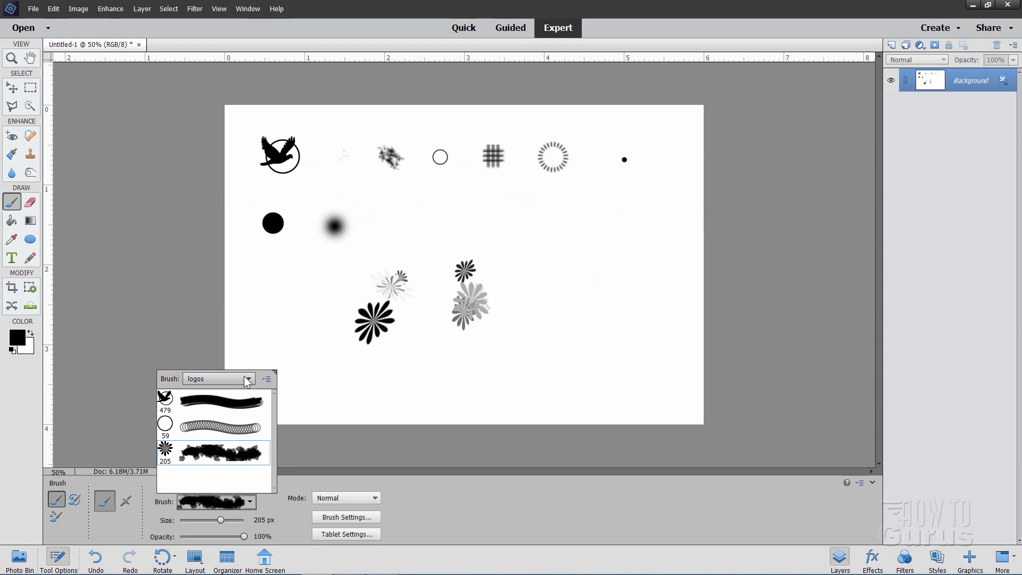
# - Pick Hard Round 19 from Default Brushes and save it into the logos set
pyautogui.click(249, 379)
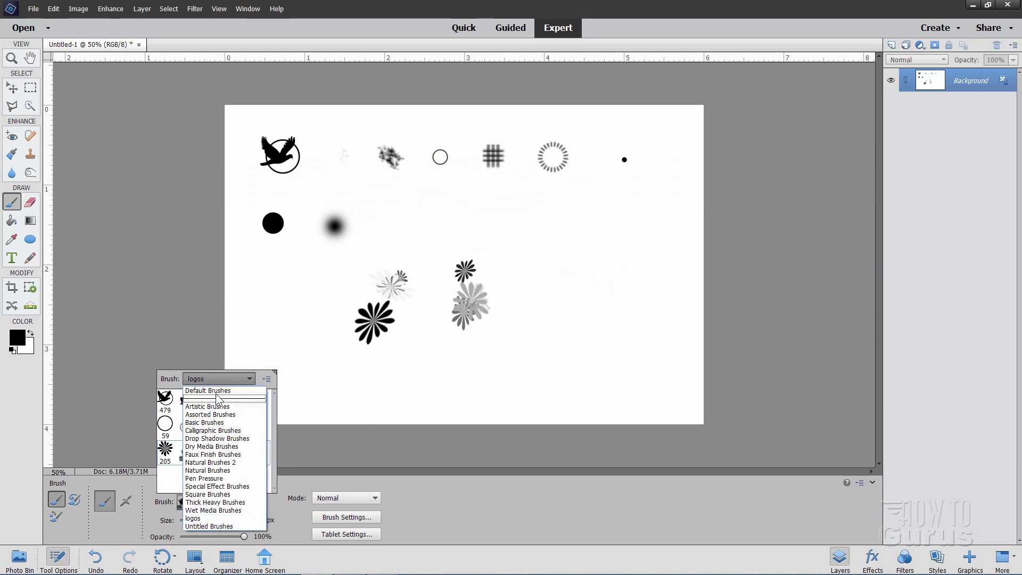
pyautogui.click(208, 389)
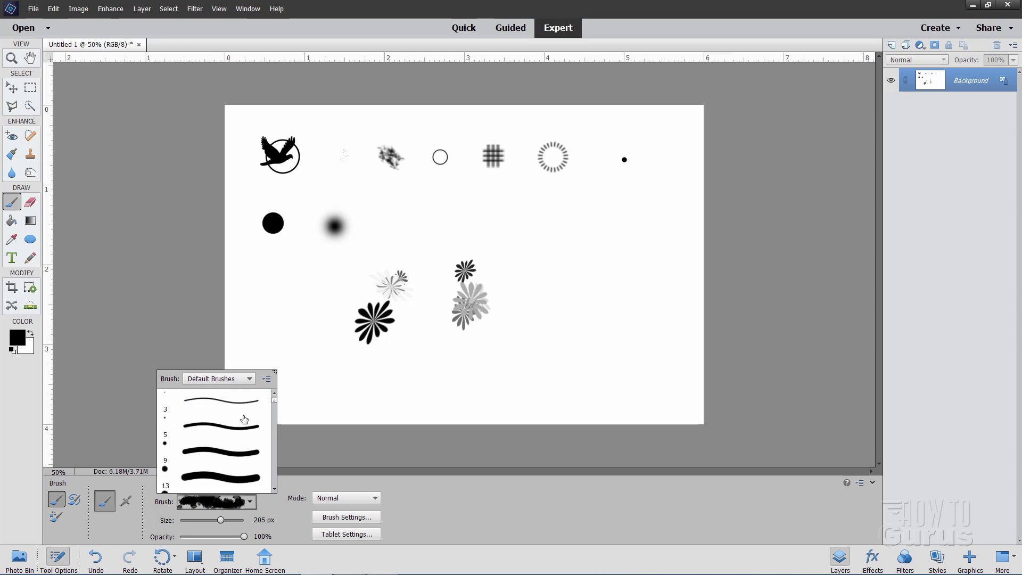
pyautogui.scroll(-3)
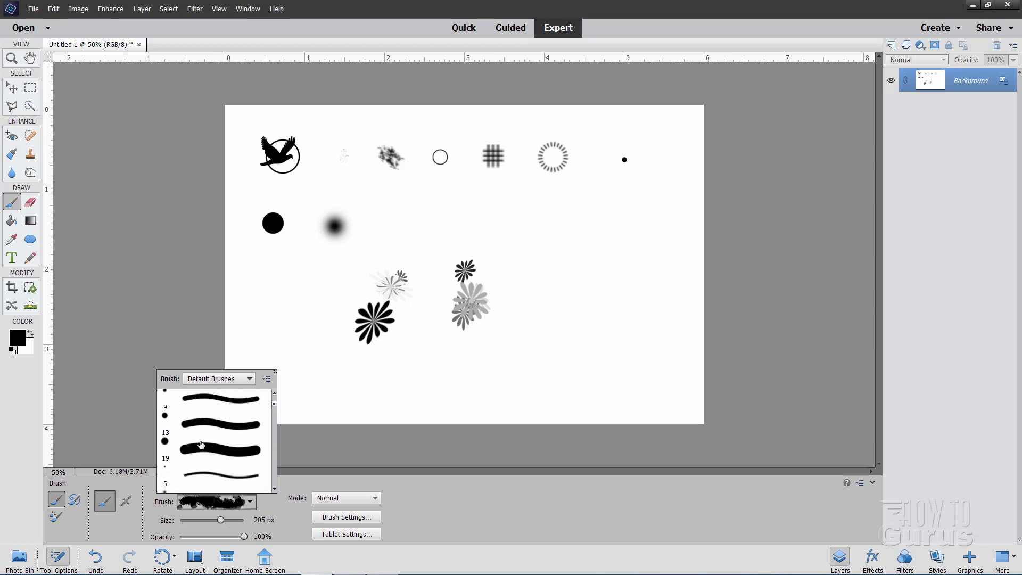
pyautogui.click(215, 448)
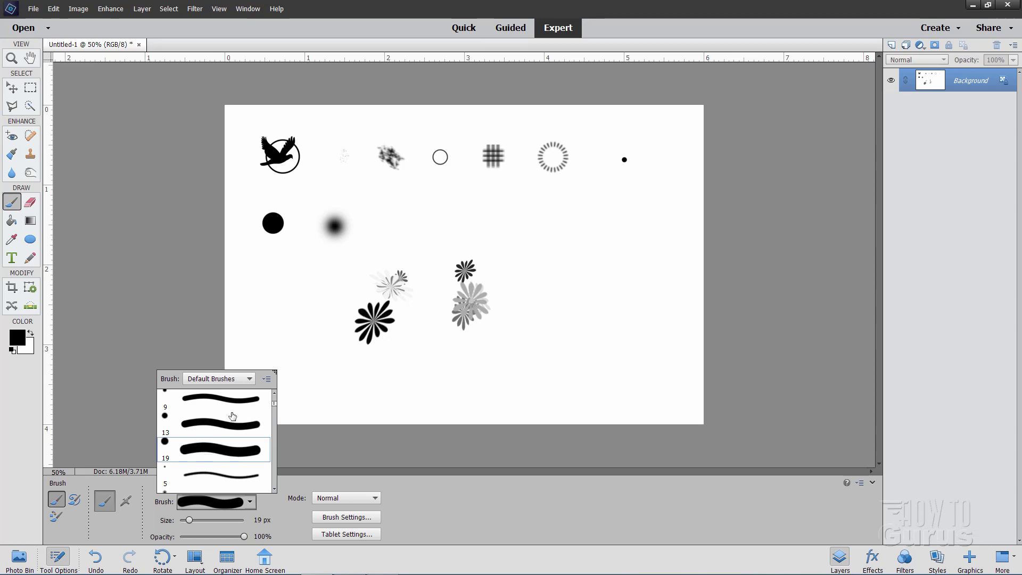
pyautogui.click(218, 378)
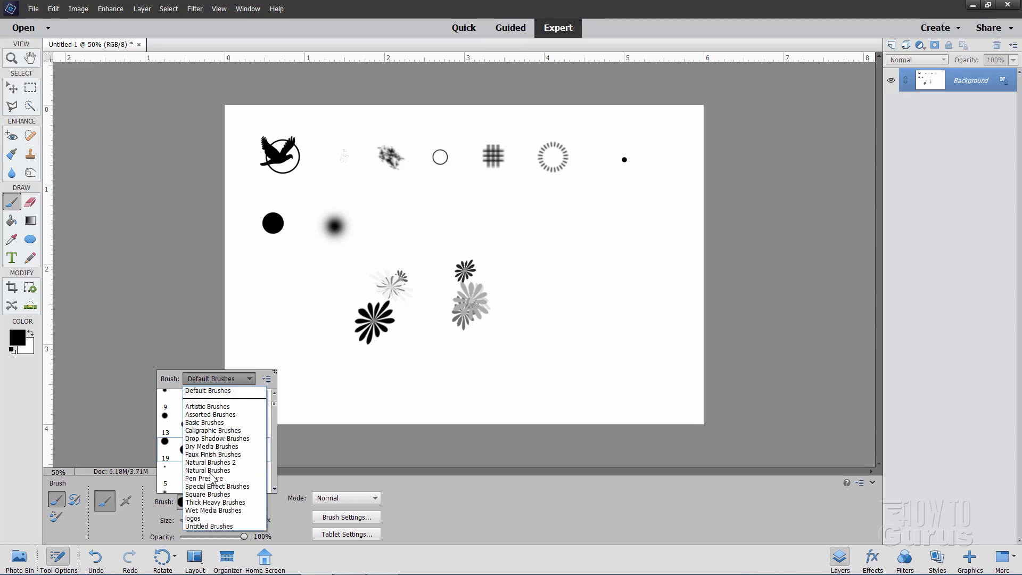
pyautogui.click(192, 518)
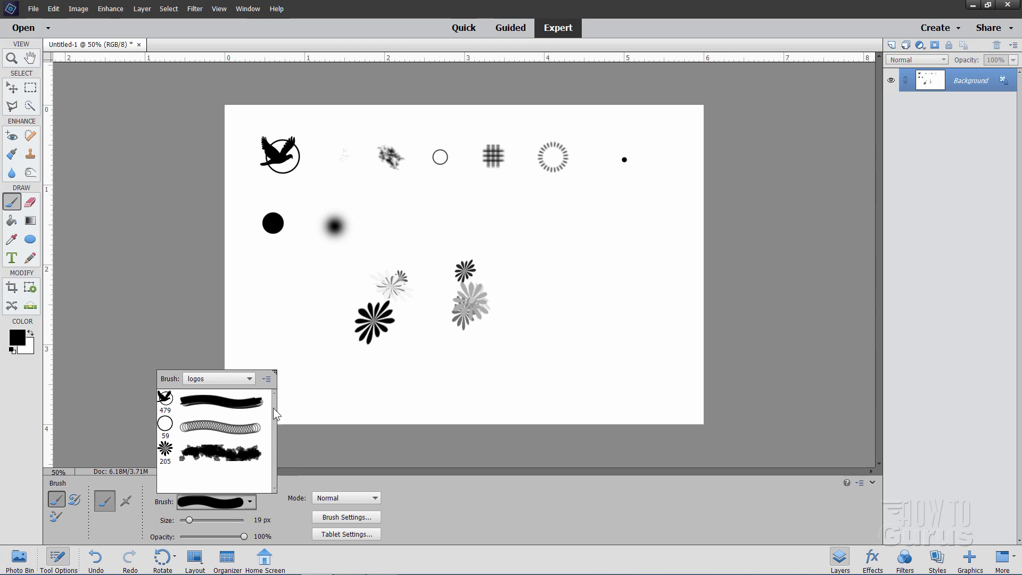
pyautogui.click(304, 390)
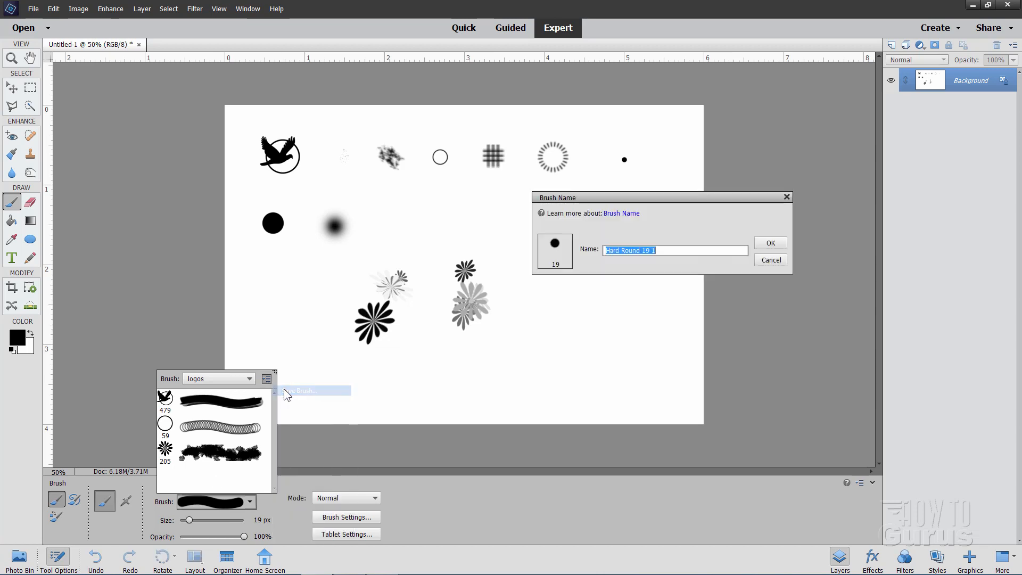
pyautogui.click(769, 243)
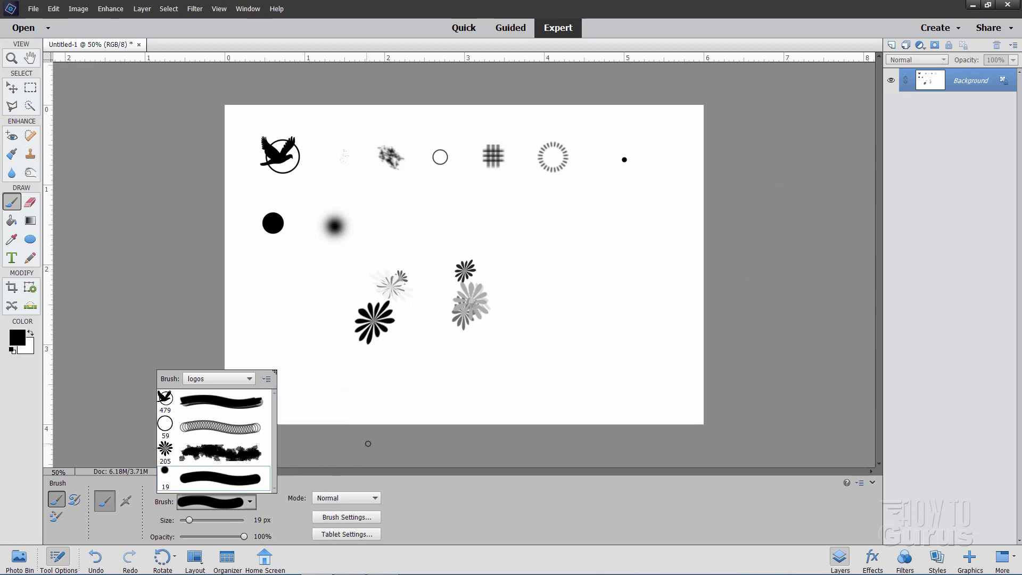
# - Bring up the Save Brushes dialog for the logos set, then close it
pyautogui.click(266, 379)
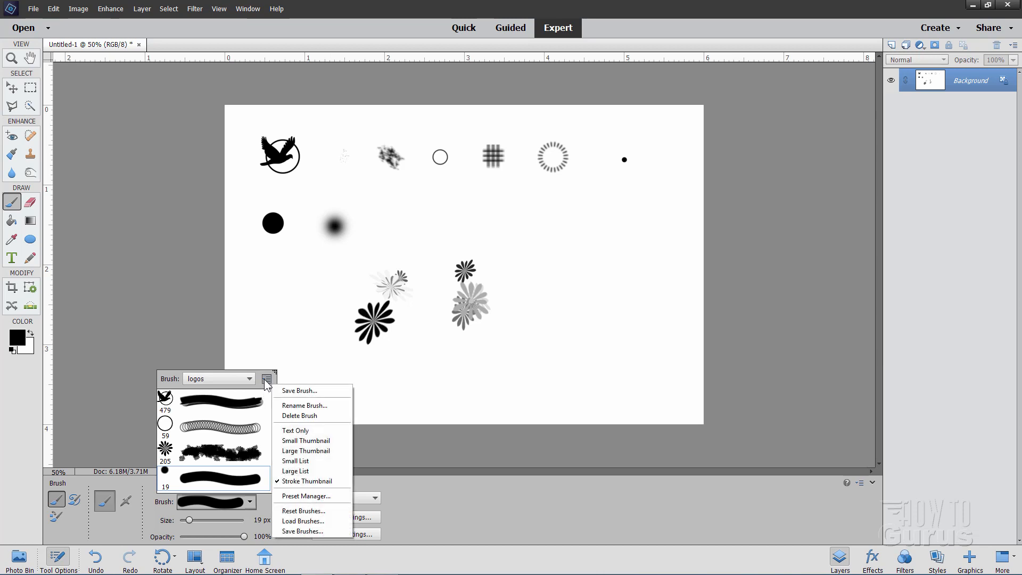
pyautogui.click(301, 531)
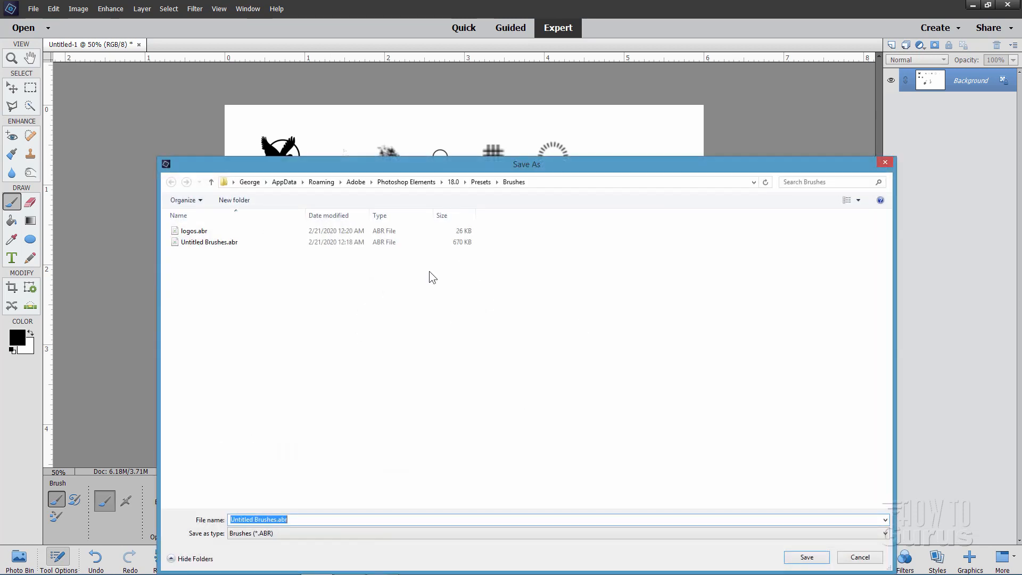
pyautogui.click(194, 230)
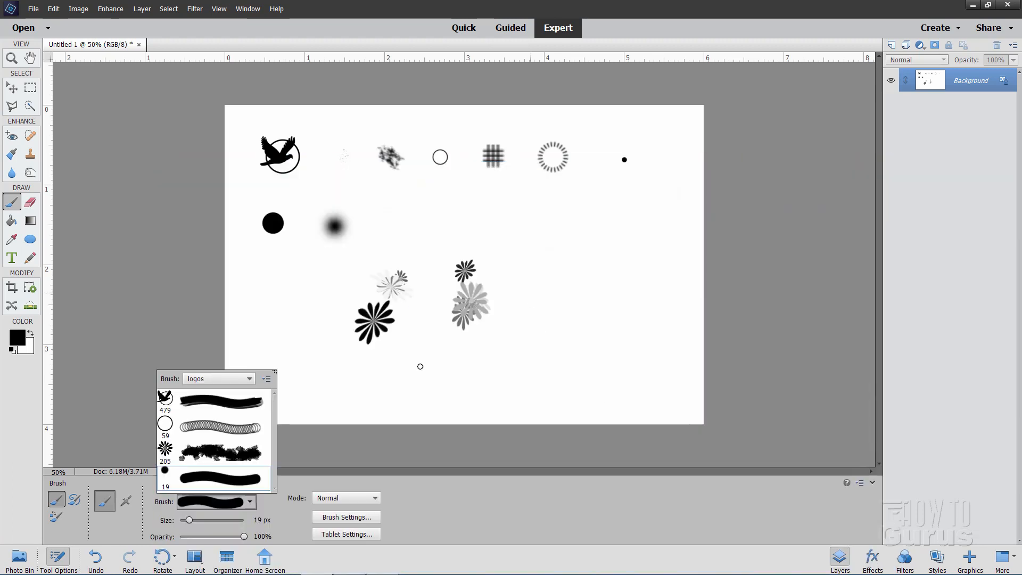
# - Pick Soft Round 100 from Default Brushes and add it to the logos set
pyautogui.click(250, 380)
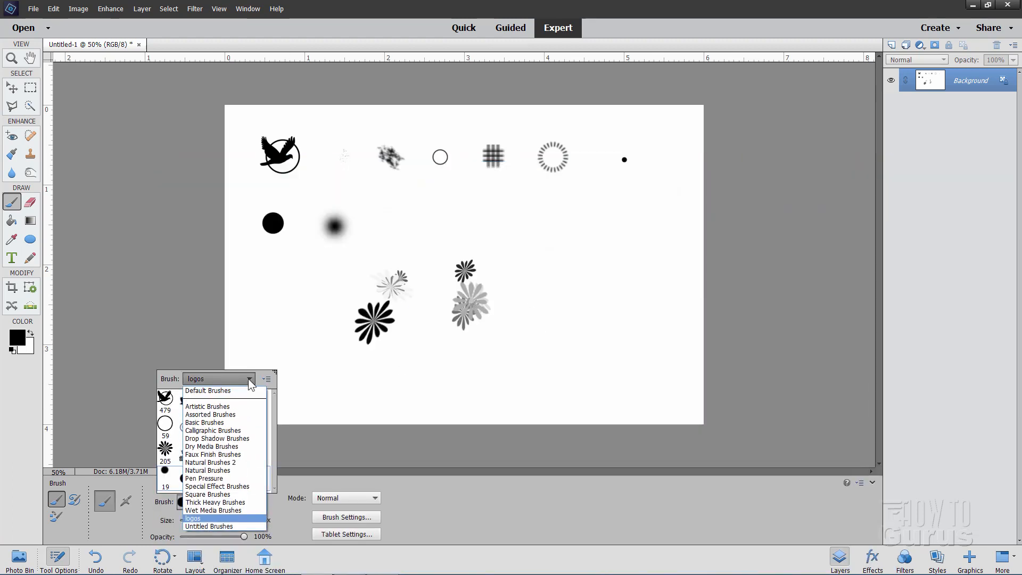
pyautogui.click(208, 390)
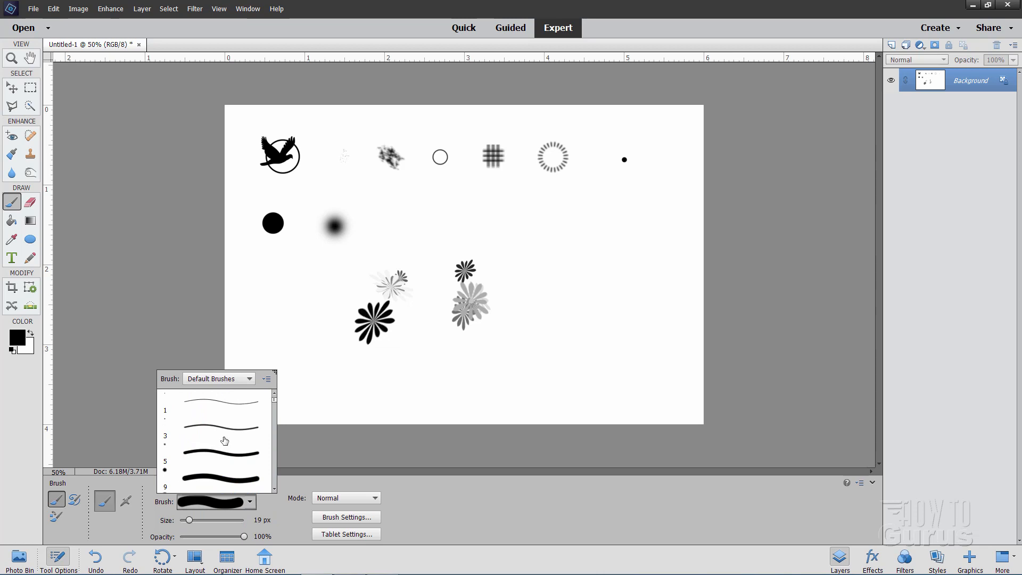
pyautogui.scroll(-3)
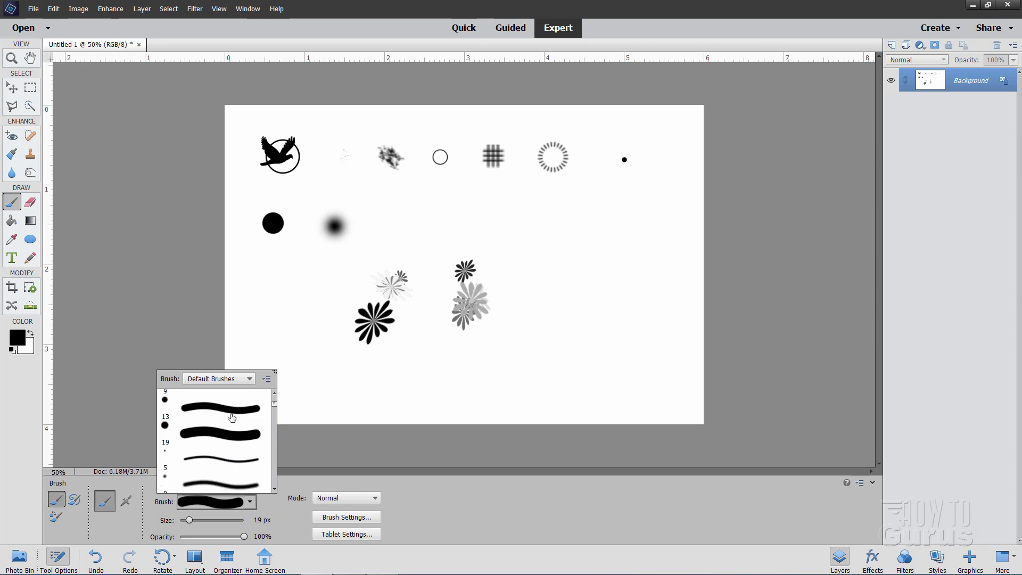
pyautogui.scroll(-3)
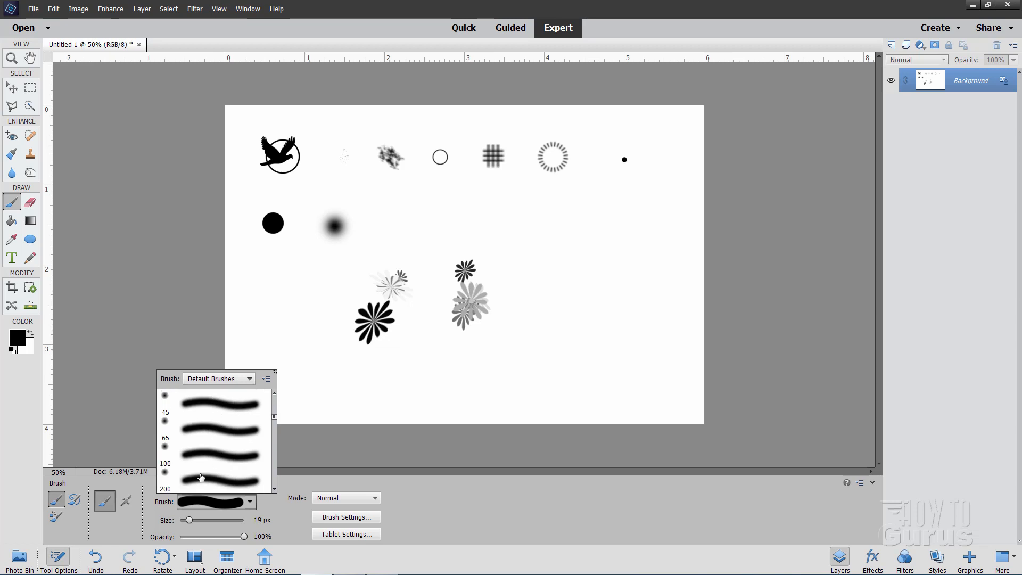
pyautogui.click(215, 453)
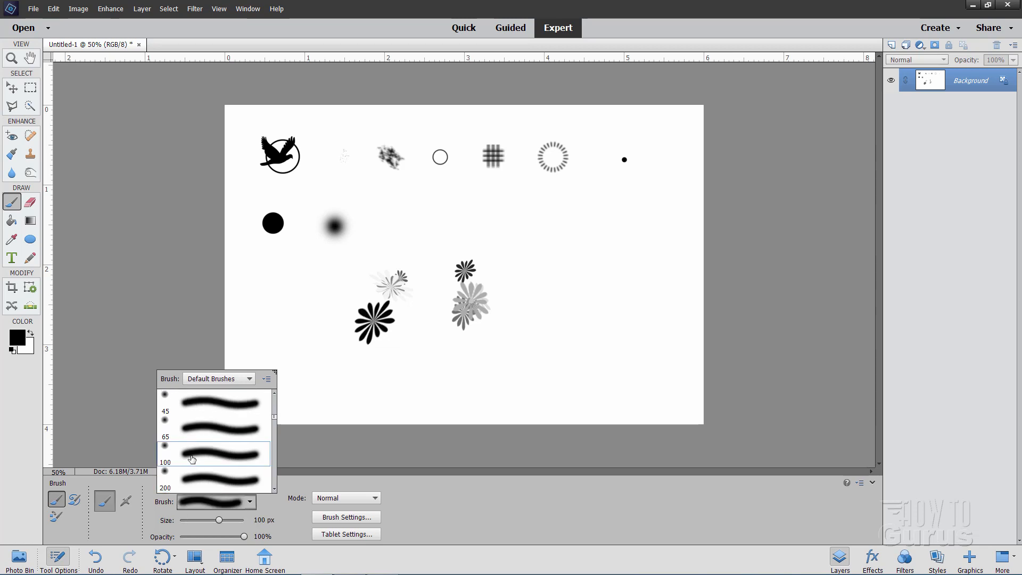
pyautogui.moveTo(211, 448)
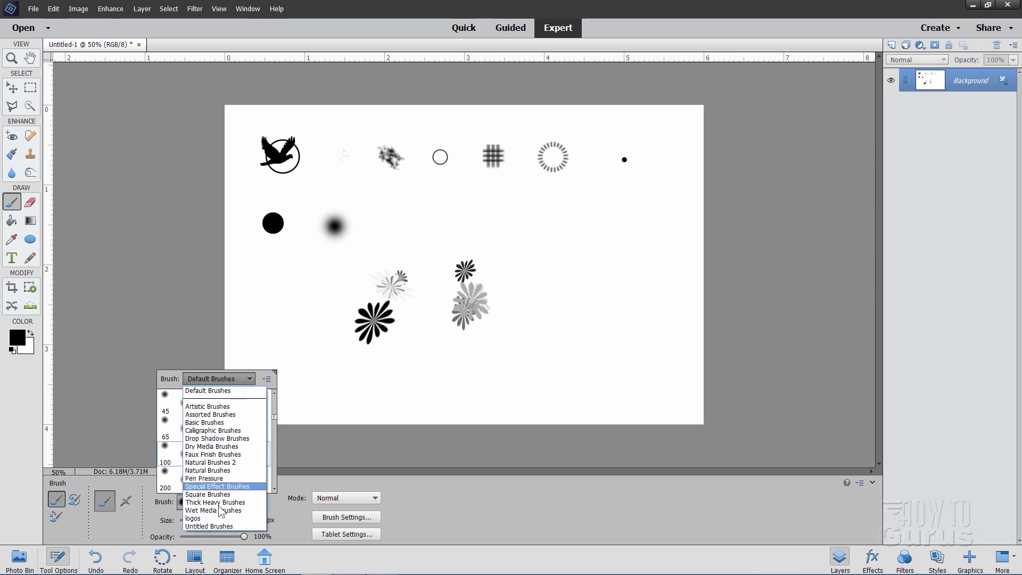
pyautogui.click(192, 518)
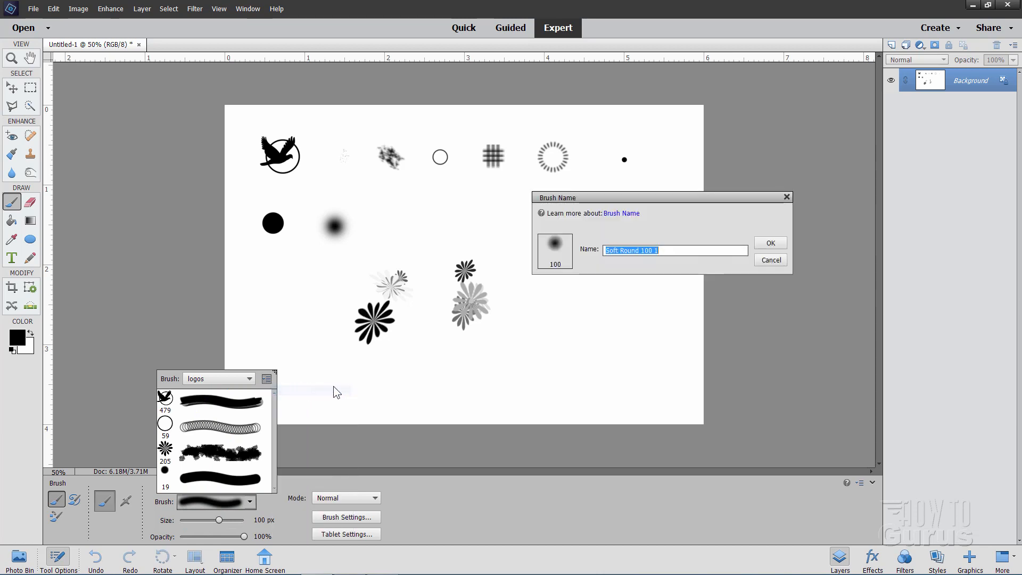
pyautogui.click(769, 243)
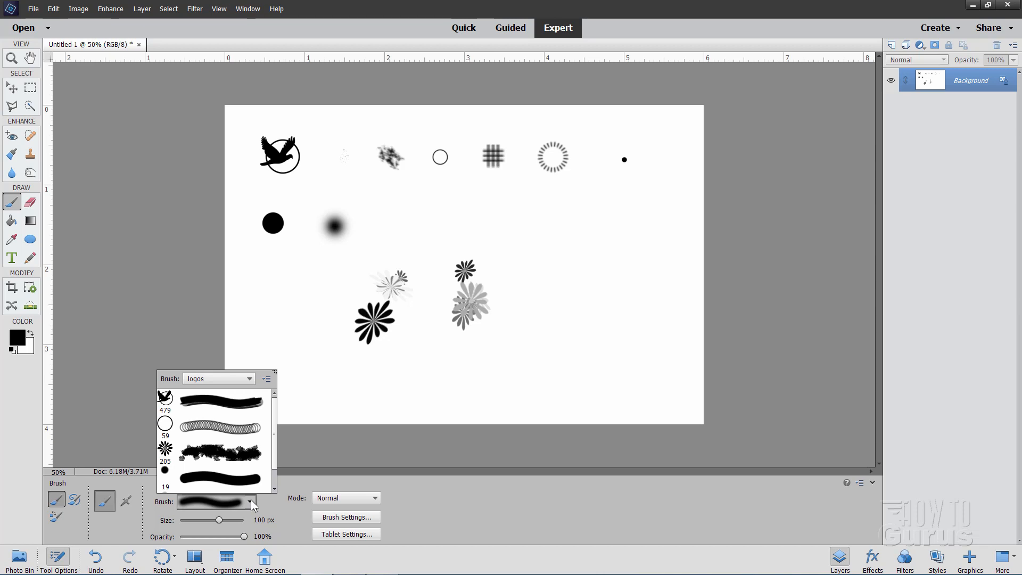
pyautogui.click(267, 379)
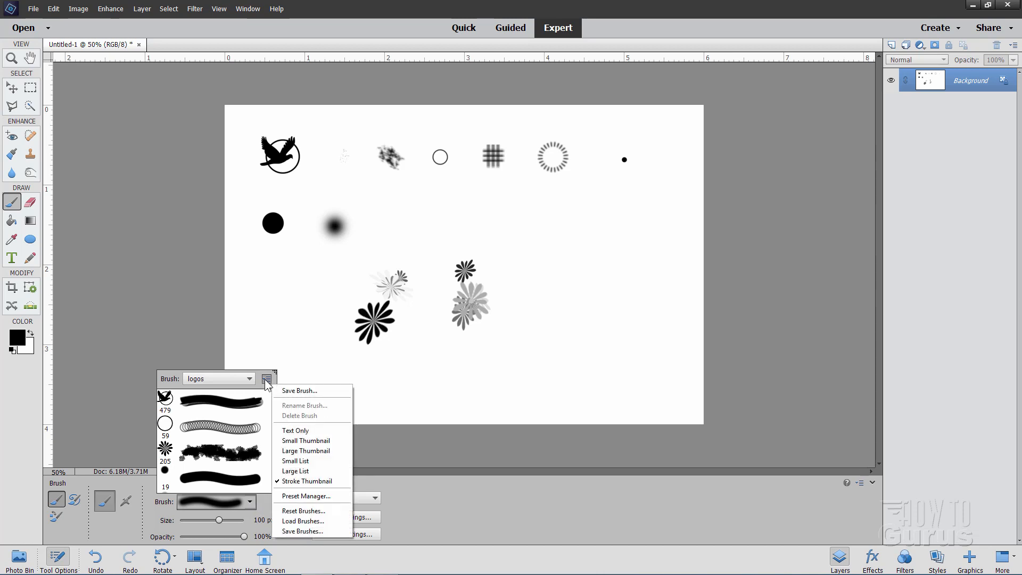
pyautogui.moveTo(302, 531)
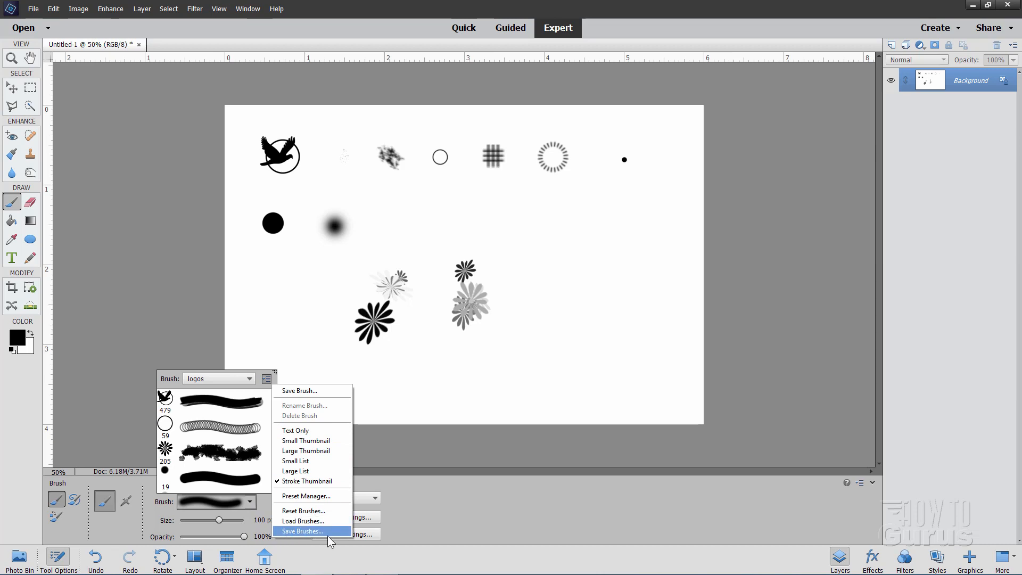
pyautogui.moveTo(310, 542)
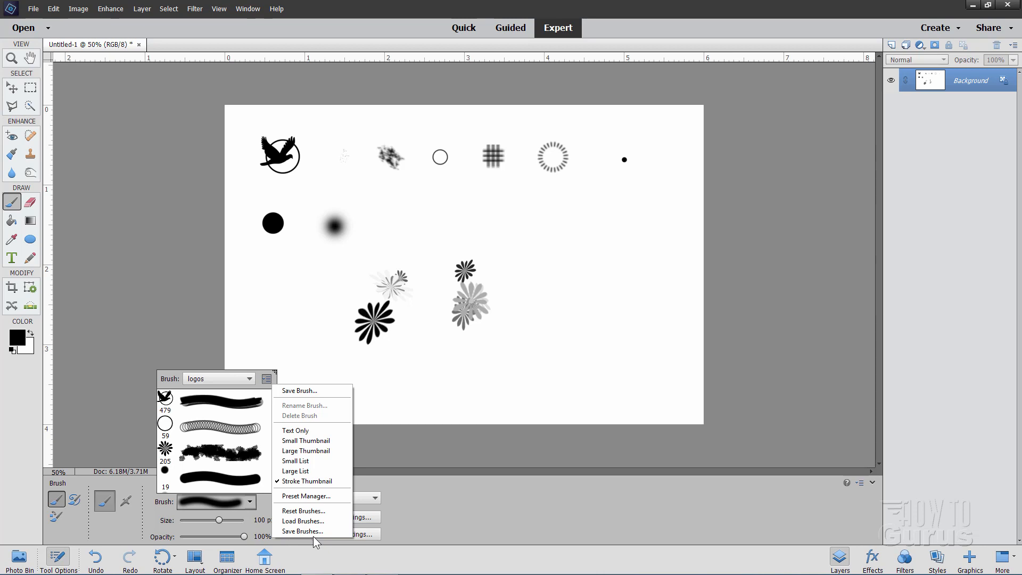
pyautogui.moveTo(419, 528)
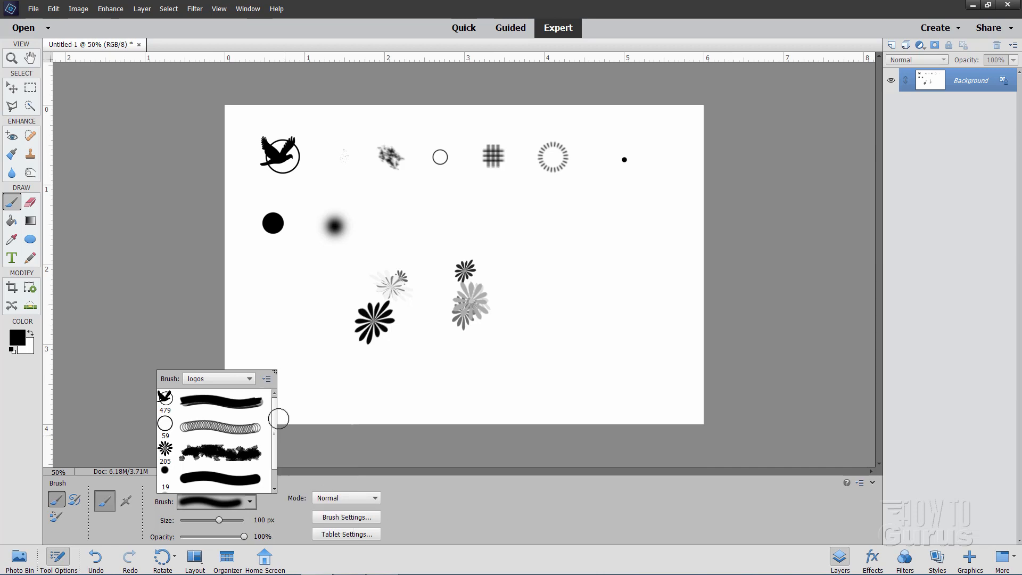
pyautogui.moveTo(260, 470)
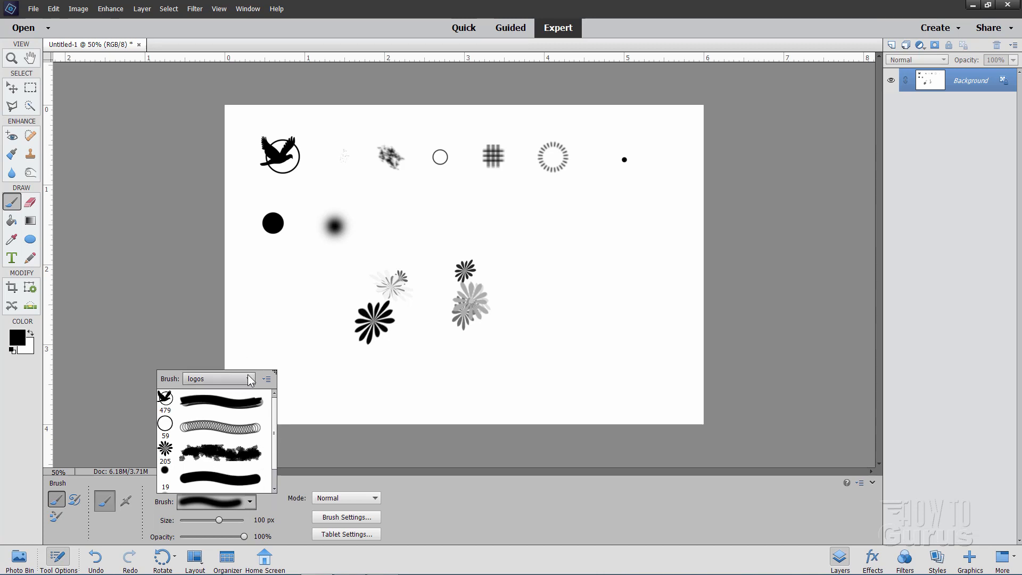
pyautogui.click(219, 378)
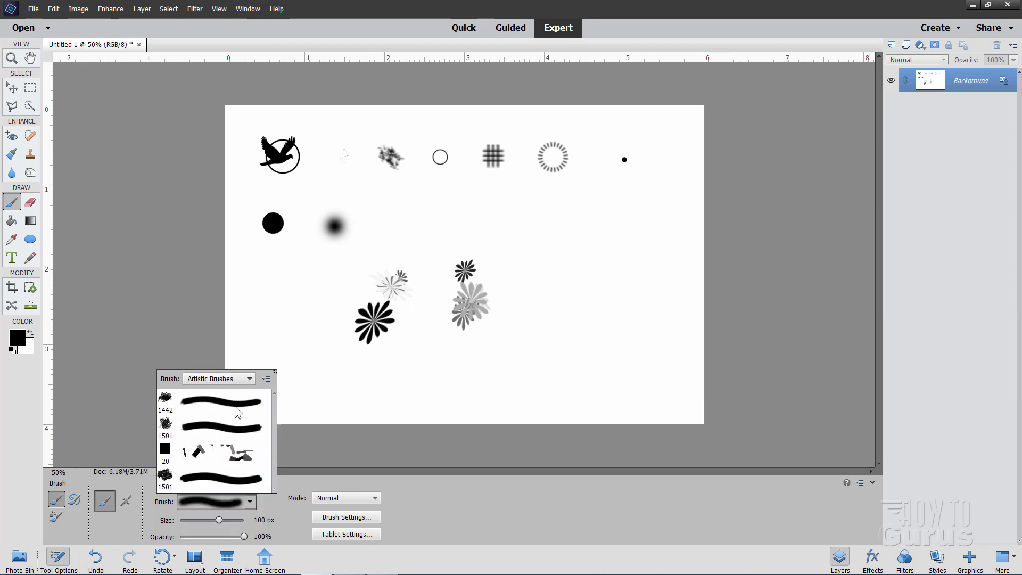
pyautogui.click(221, 427)
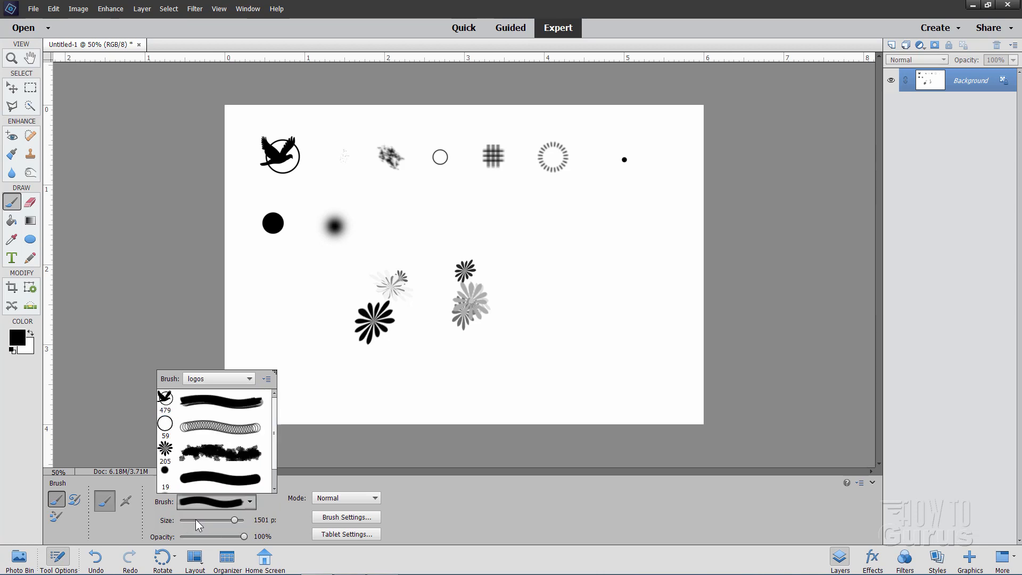
pyautogui.click(266, 378)
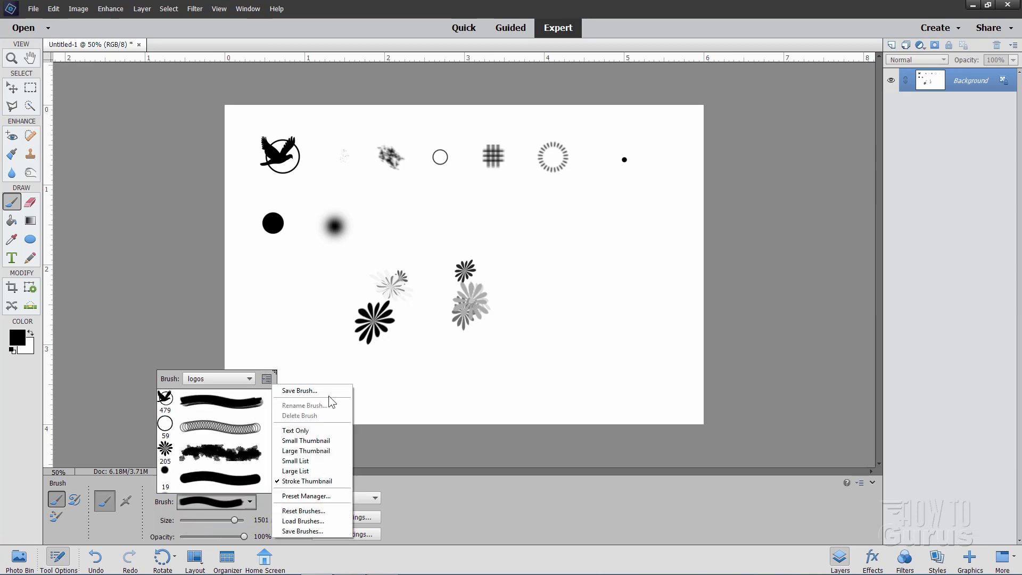